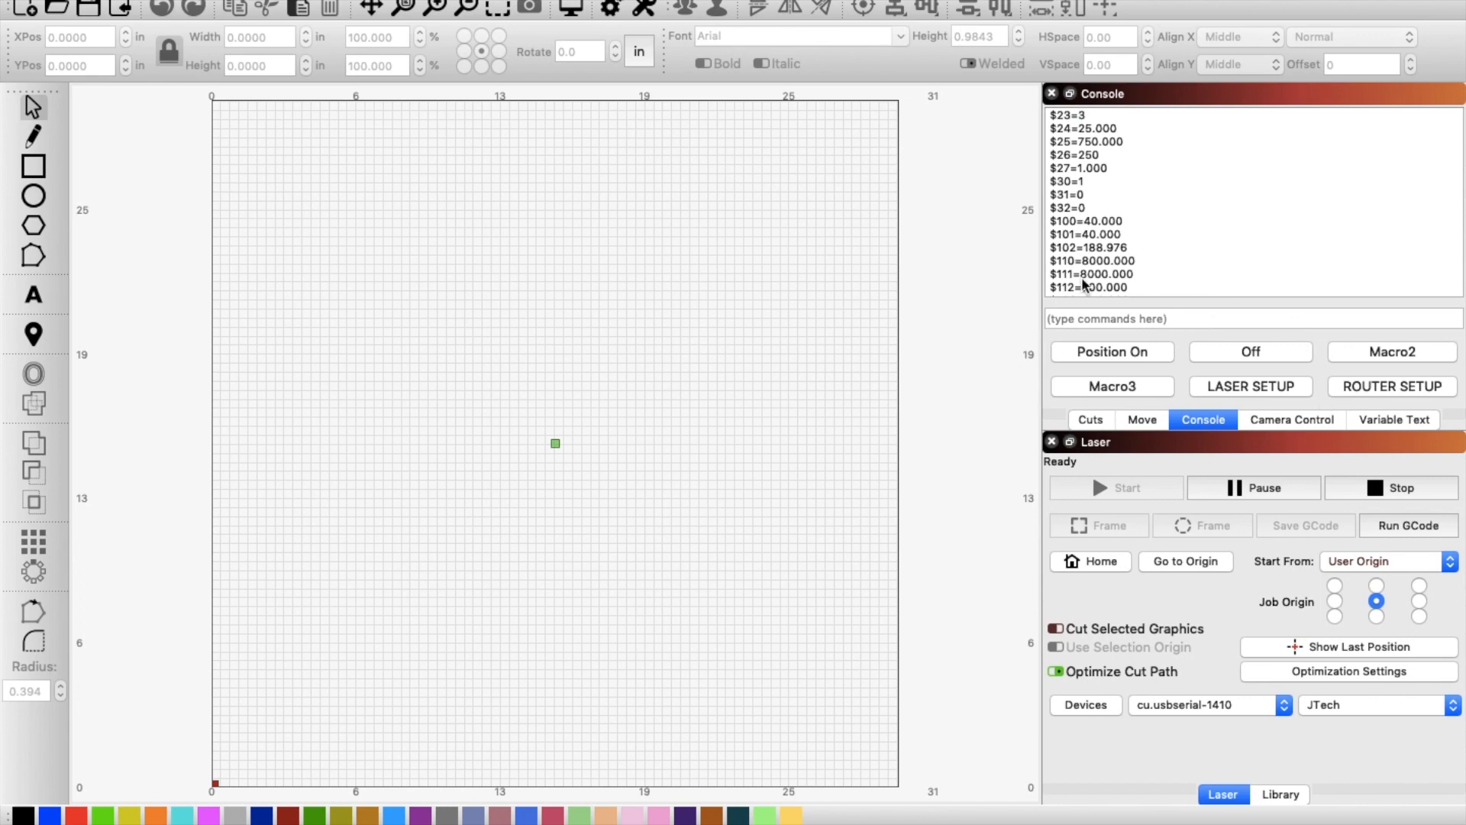
mouse_move(964, 365)
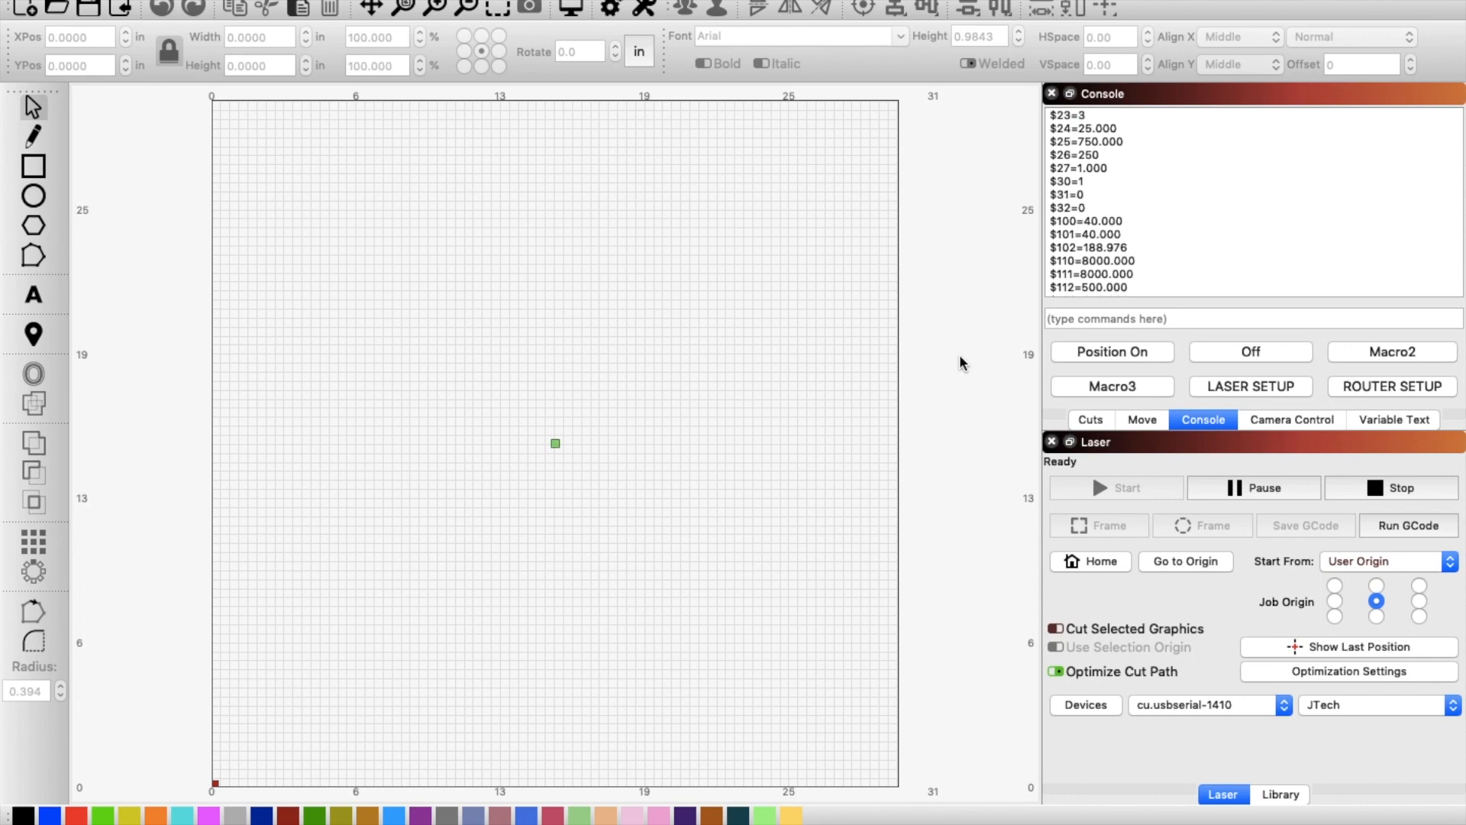
mouse_move(1155, 378)
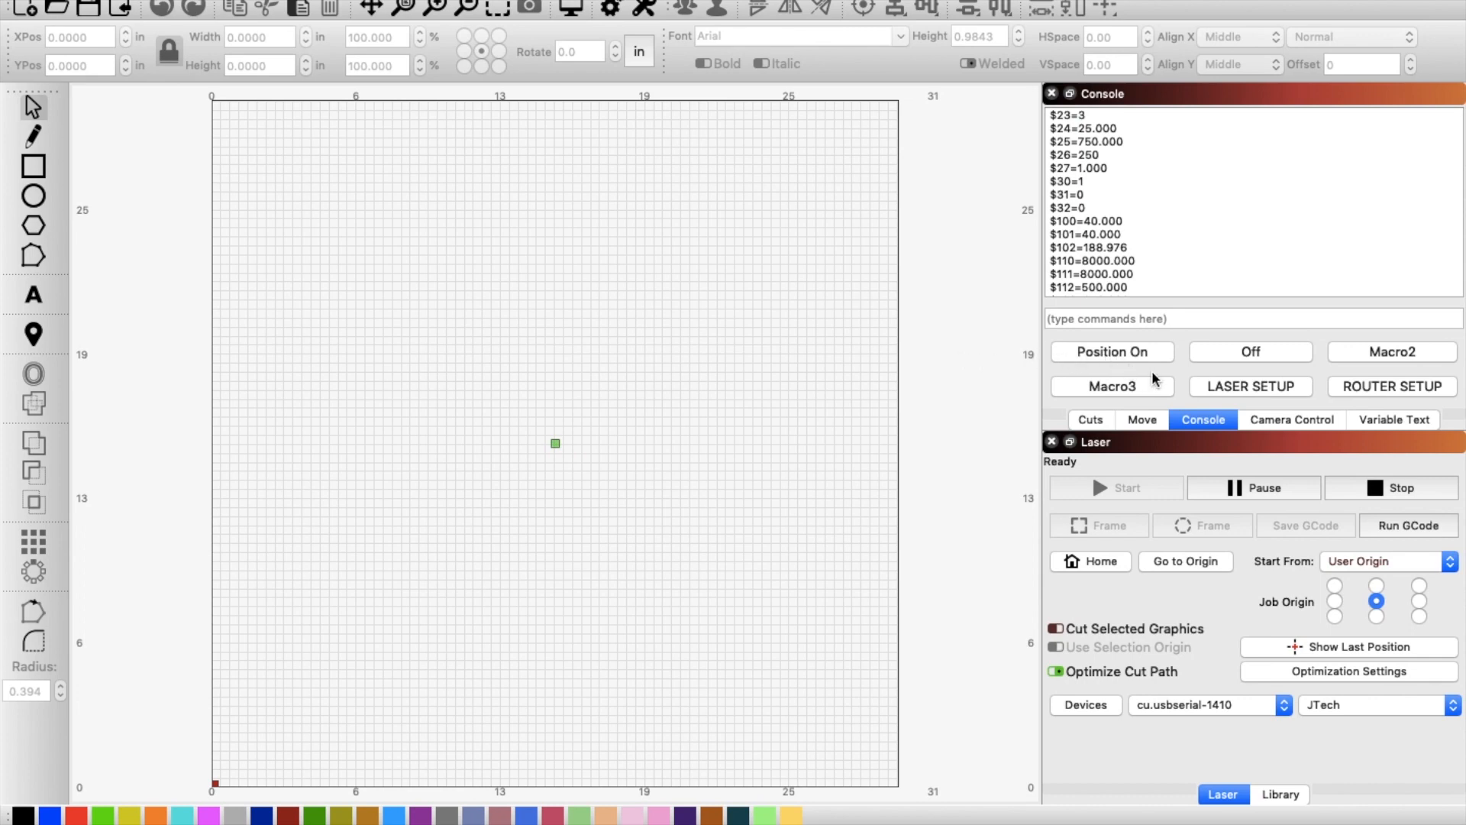
mouse_move(1163, 379)
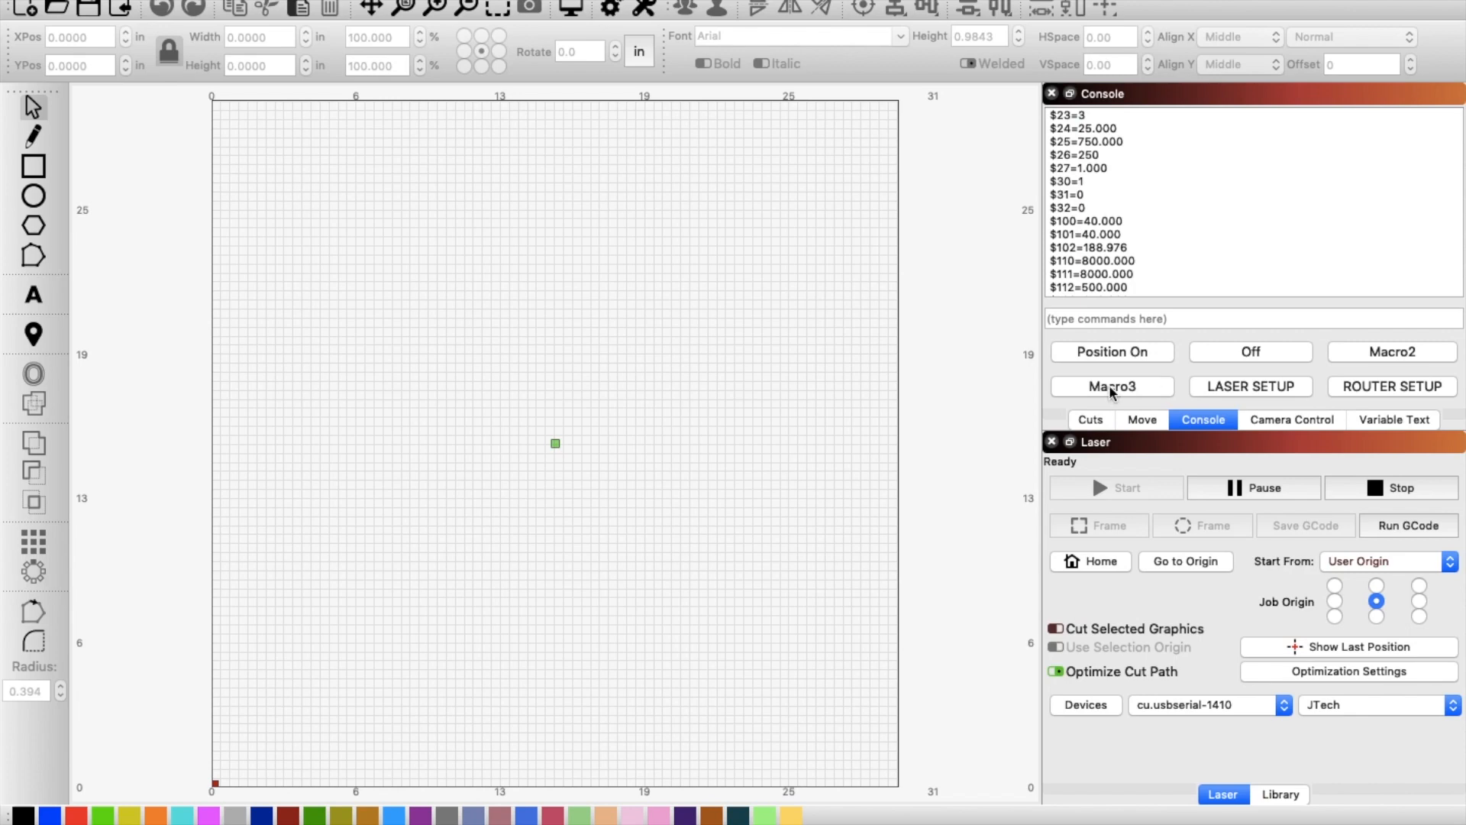
mouse_move(1034, 344)
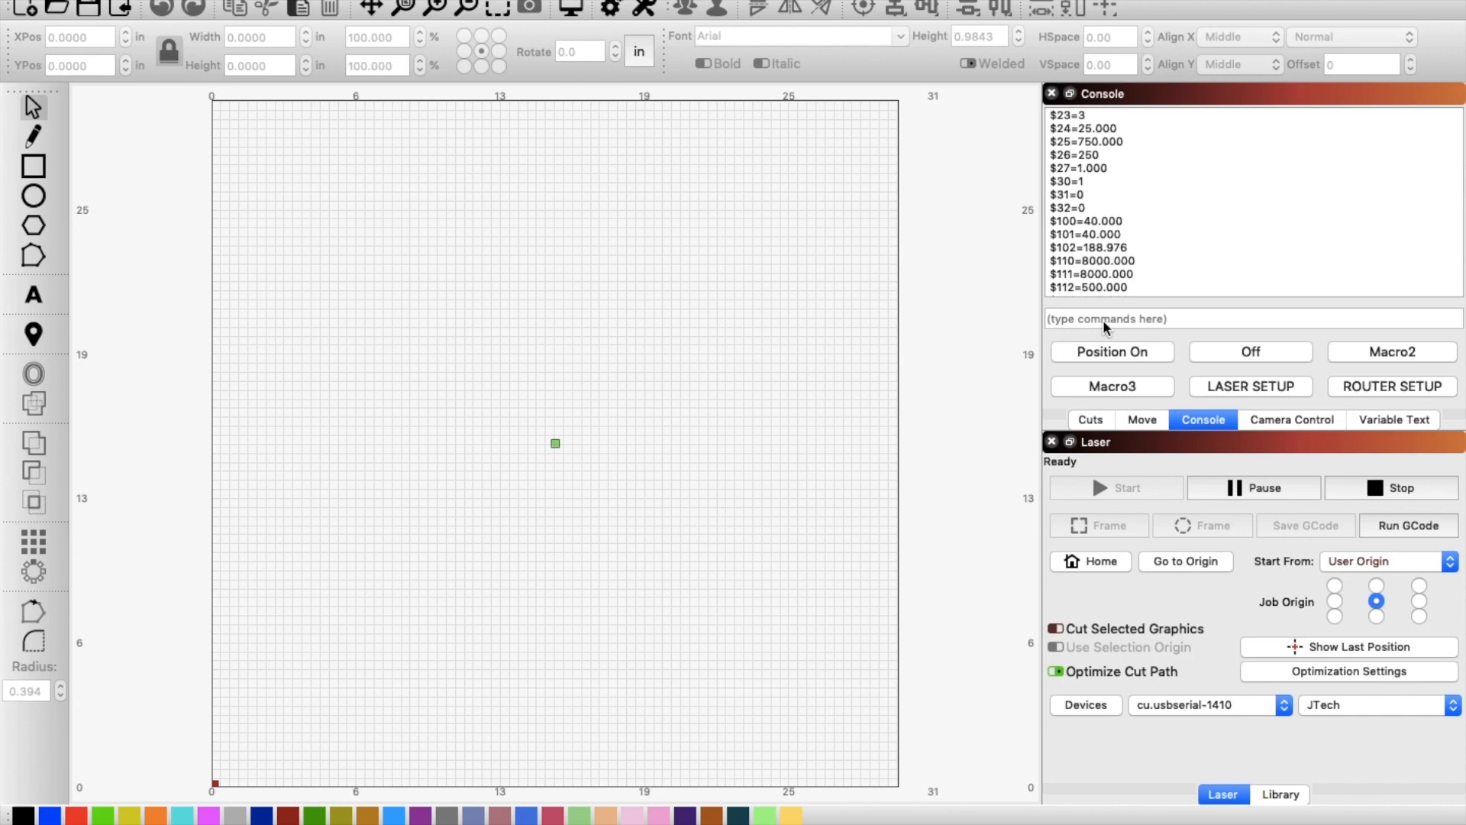
mouse_move(1233, 376)
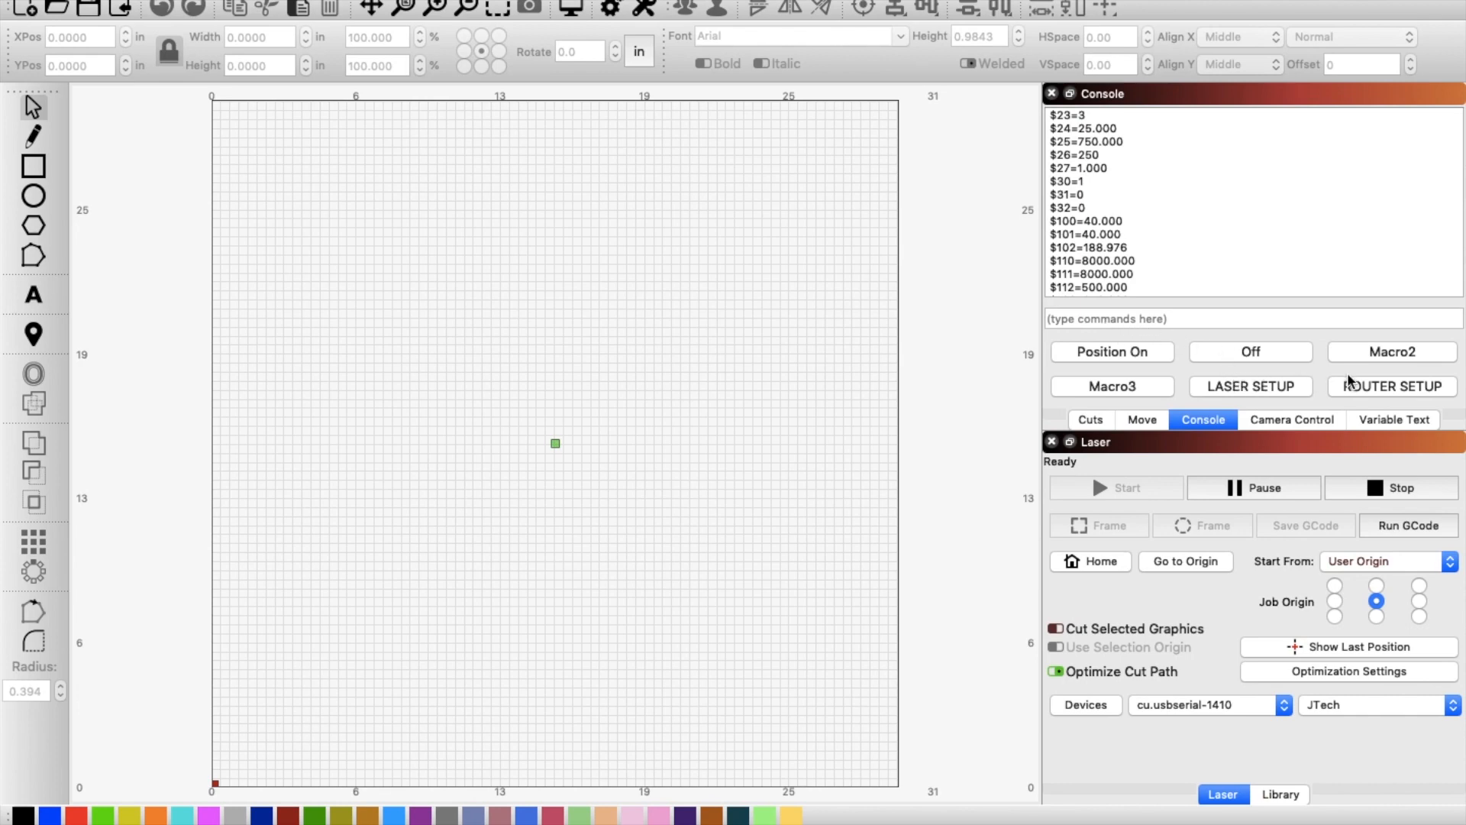
mouse_move(1286, 395)
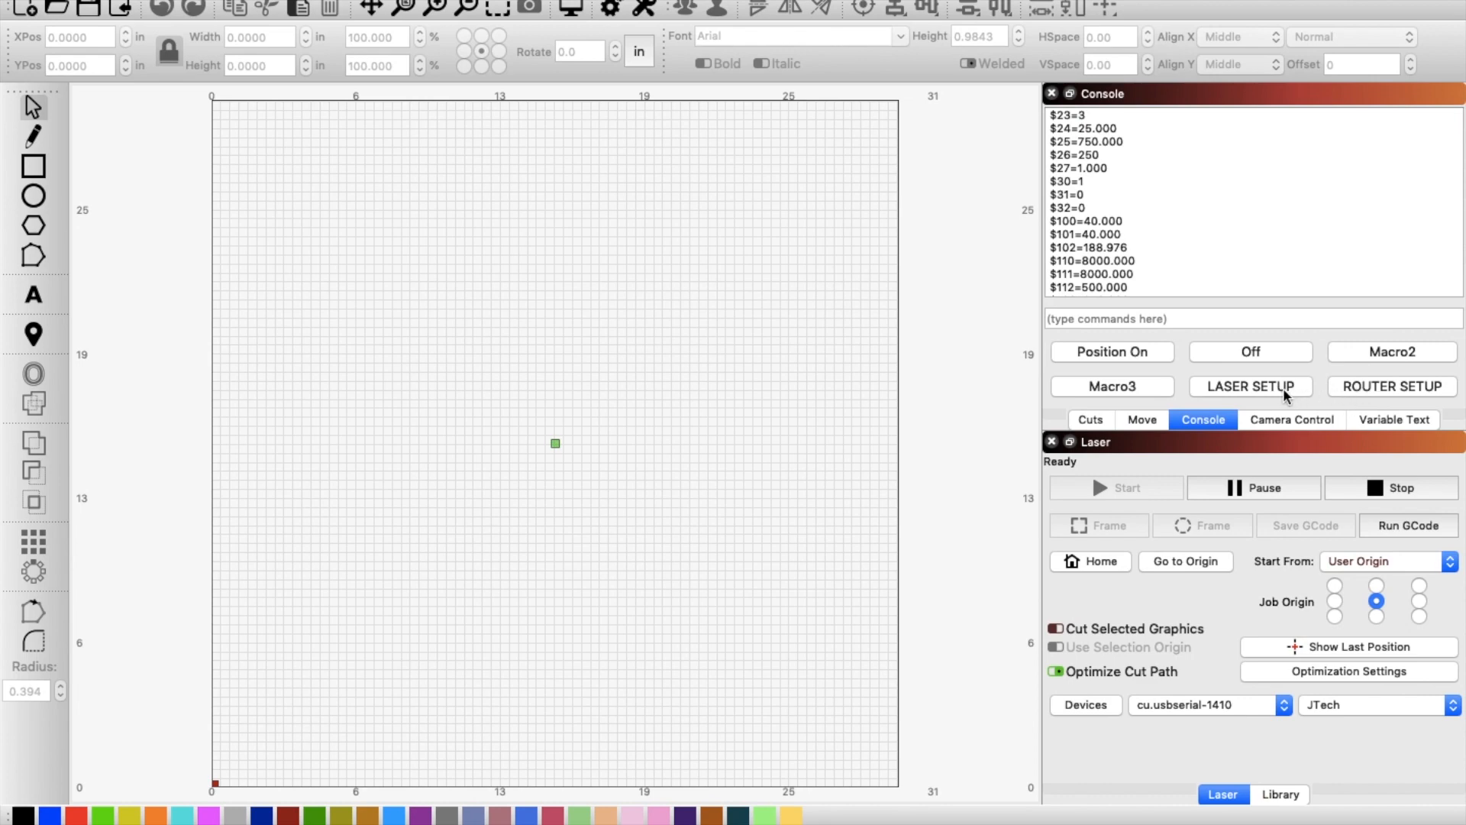
mouse_move(1286, 397)
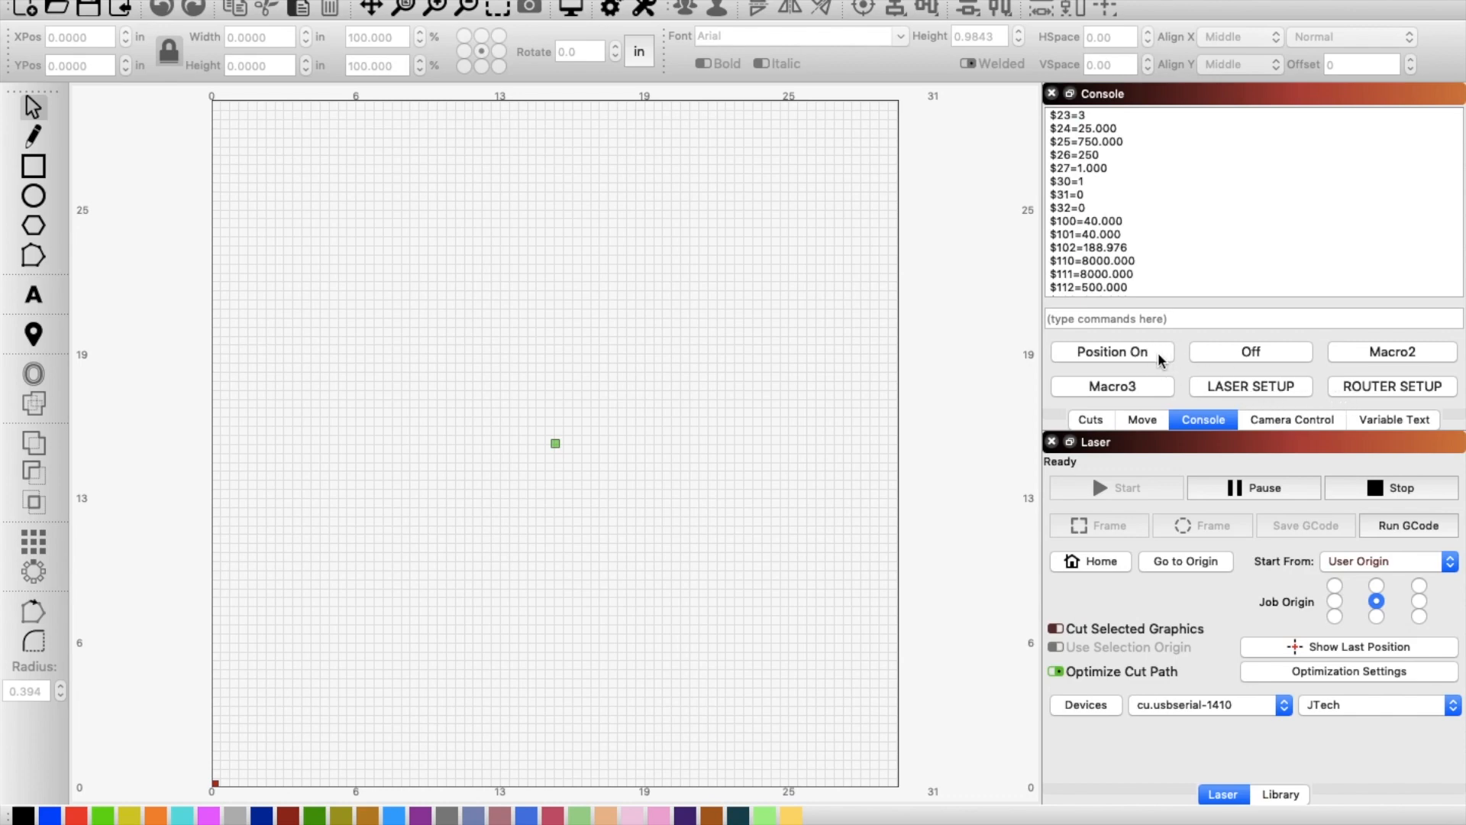
mouse_move(1259, 402)
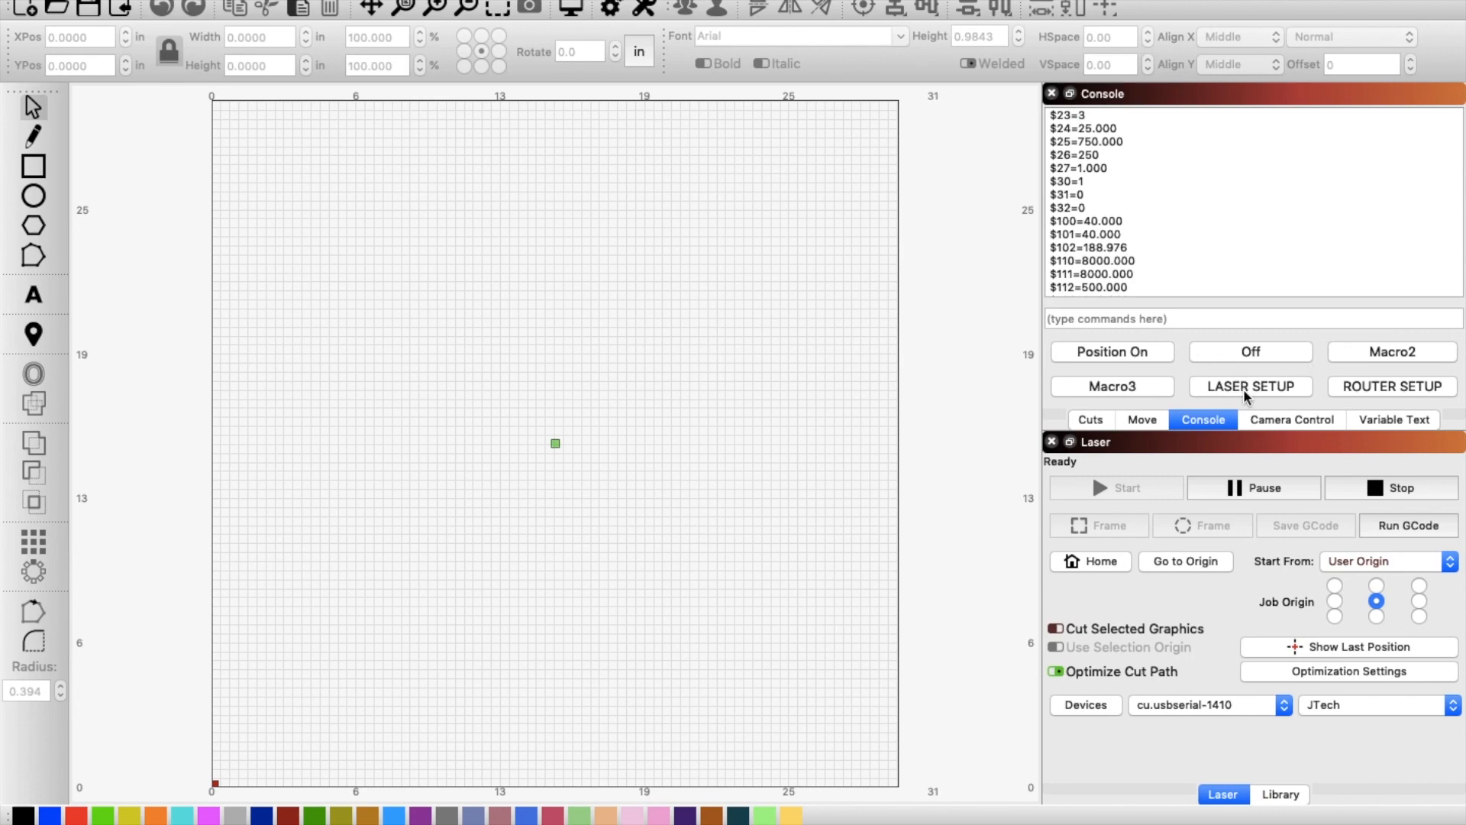
mouse_move(1234, 392)
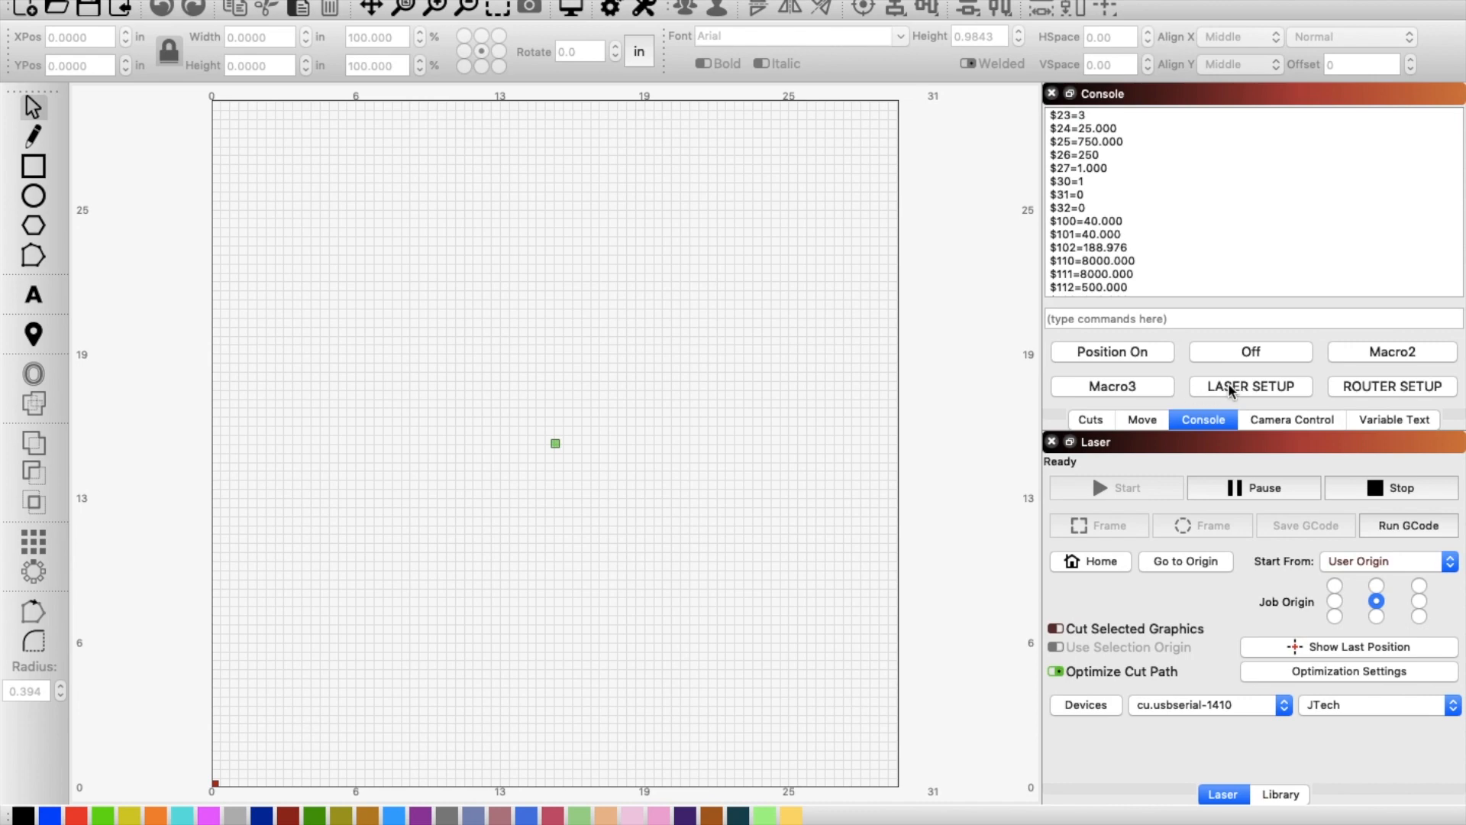
- Bring up the LASER SETUP macro's commands $30=255, $31=0 and $32=1 for editing
click(1251, 387)
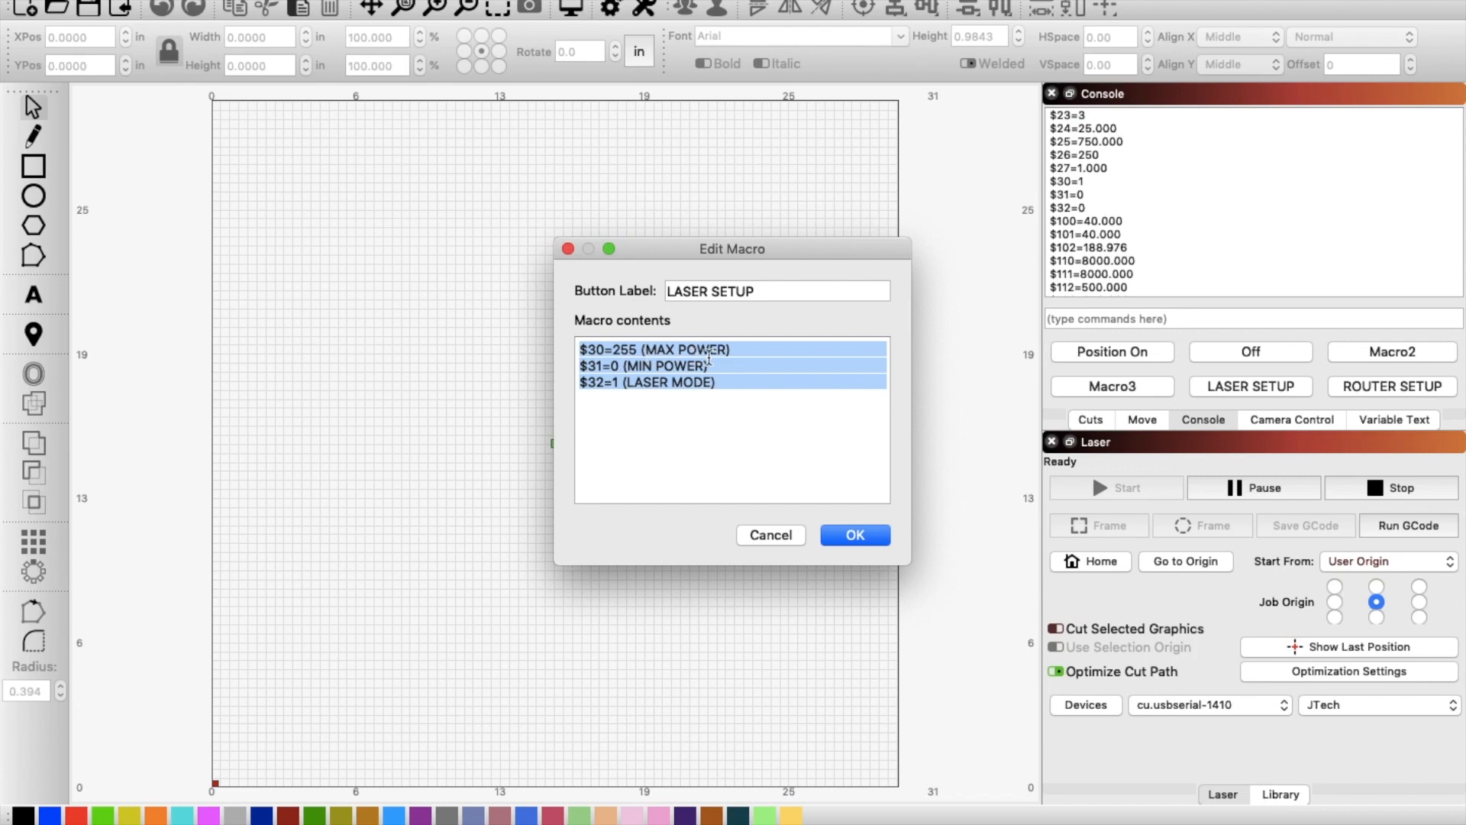
mouse_move(925, 387)
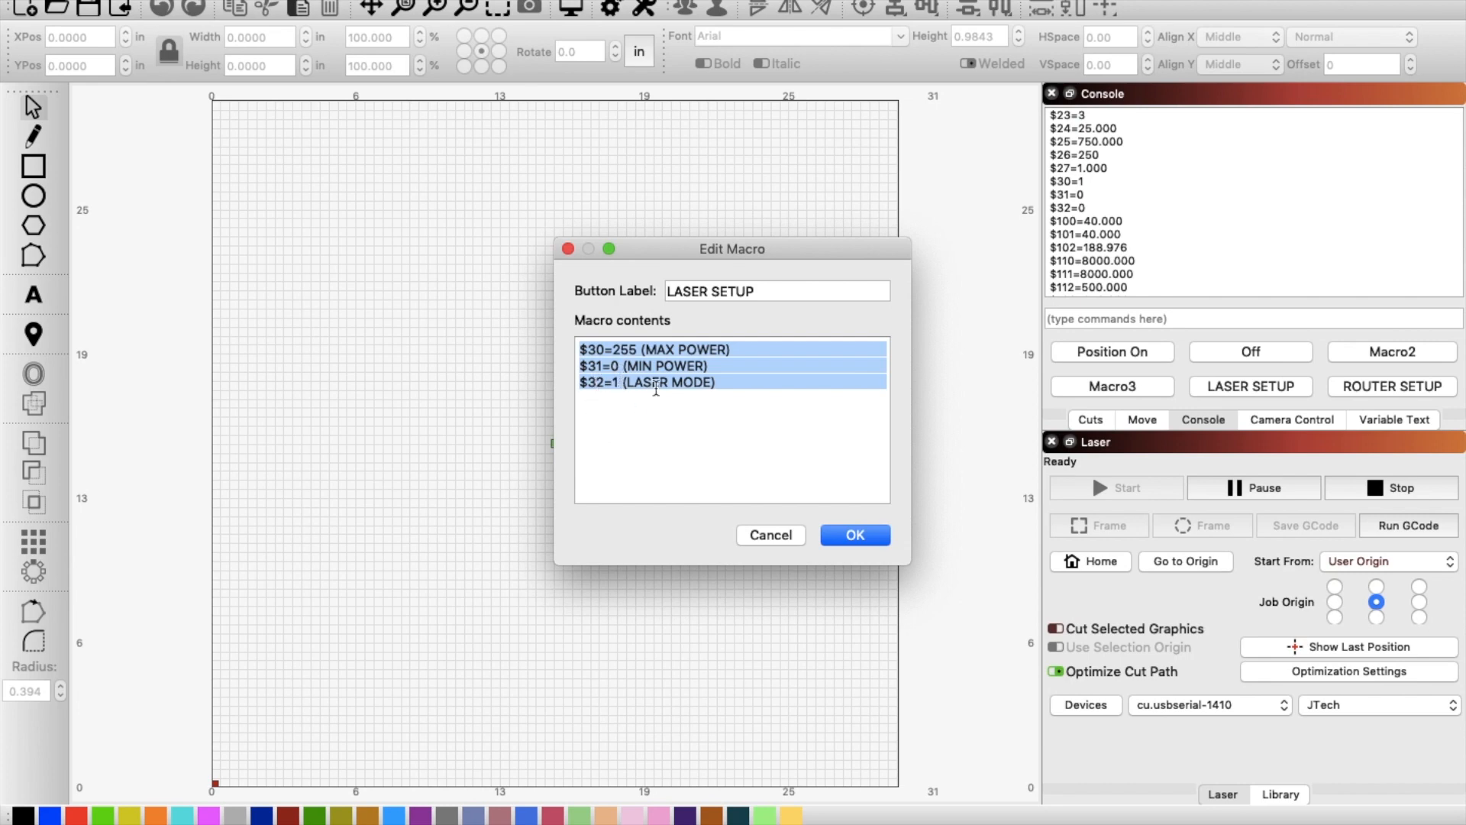
mouse_move(669, 397)
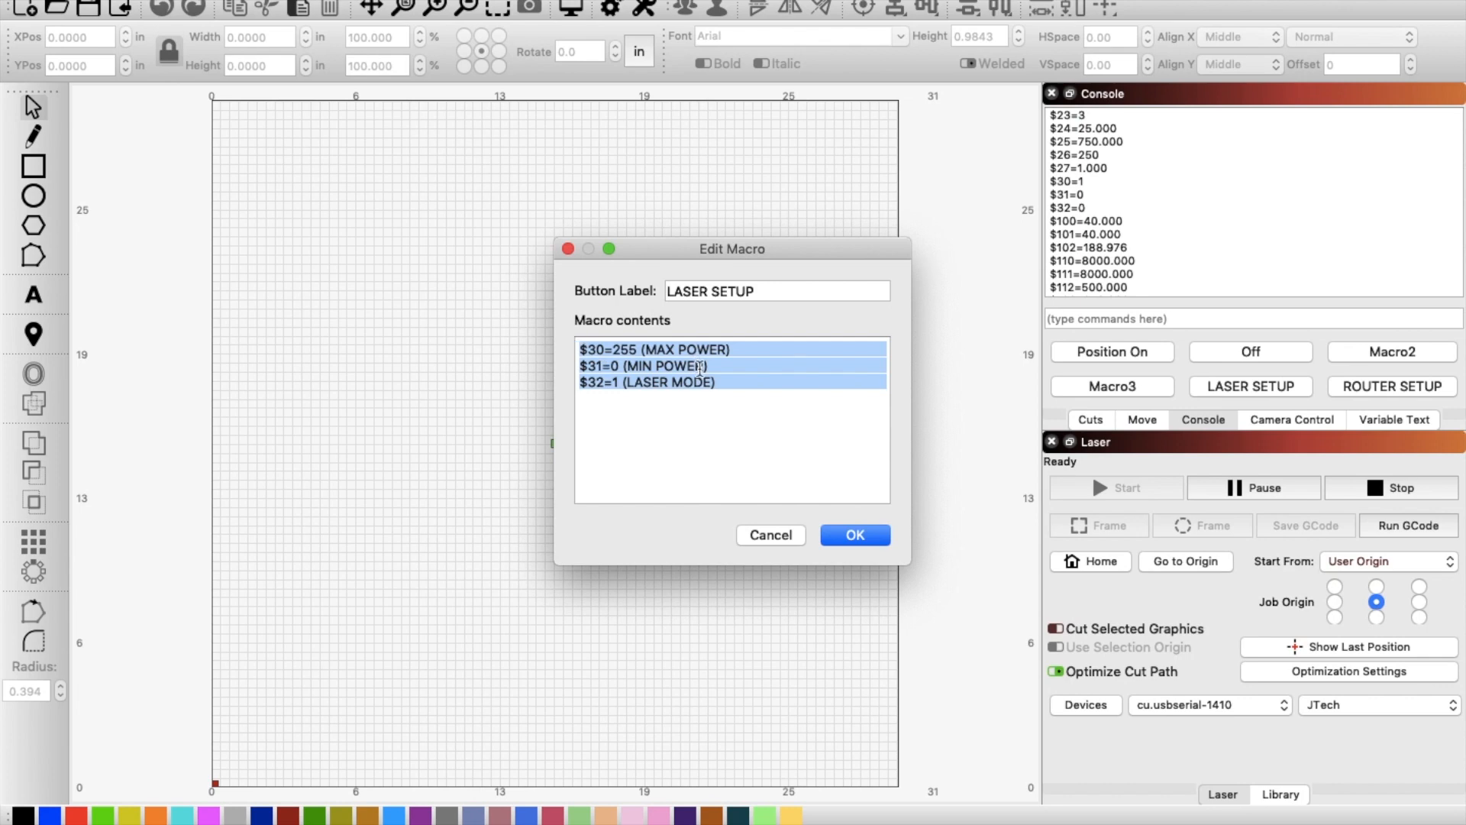
click(852, 535)
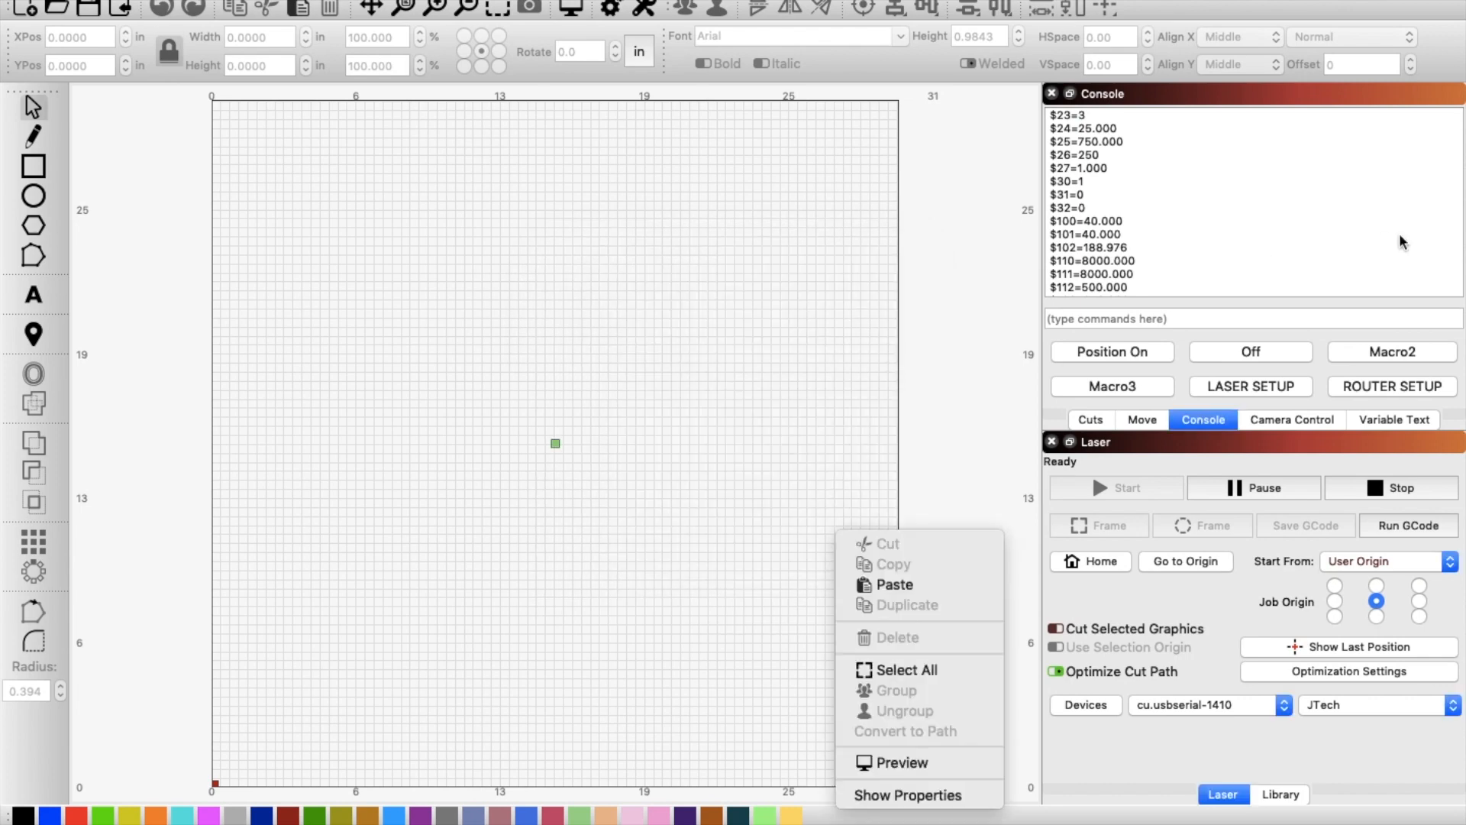
mouse_move(1371, 394)
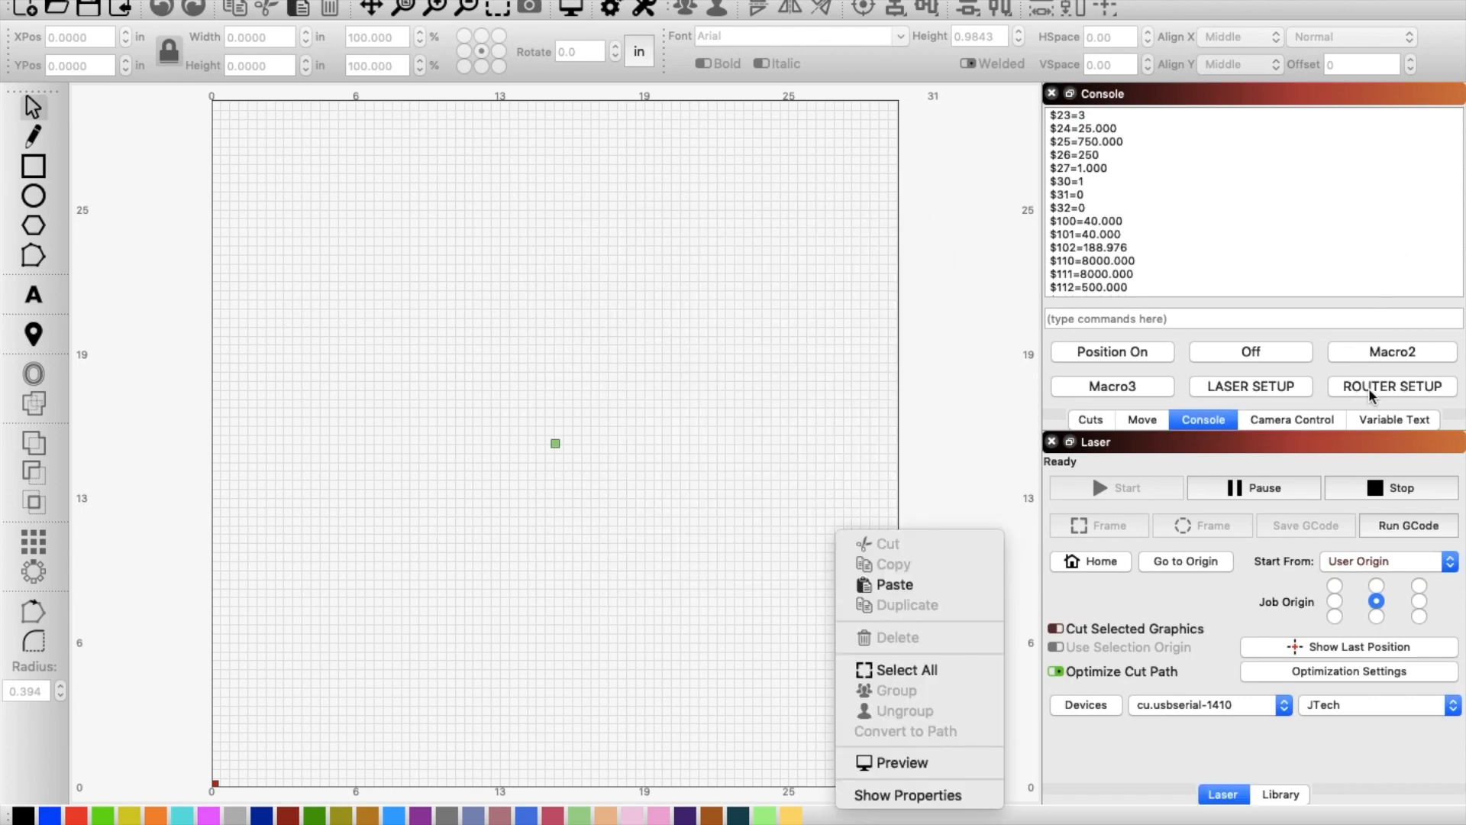
click(1390, 387)
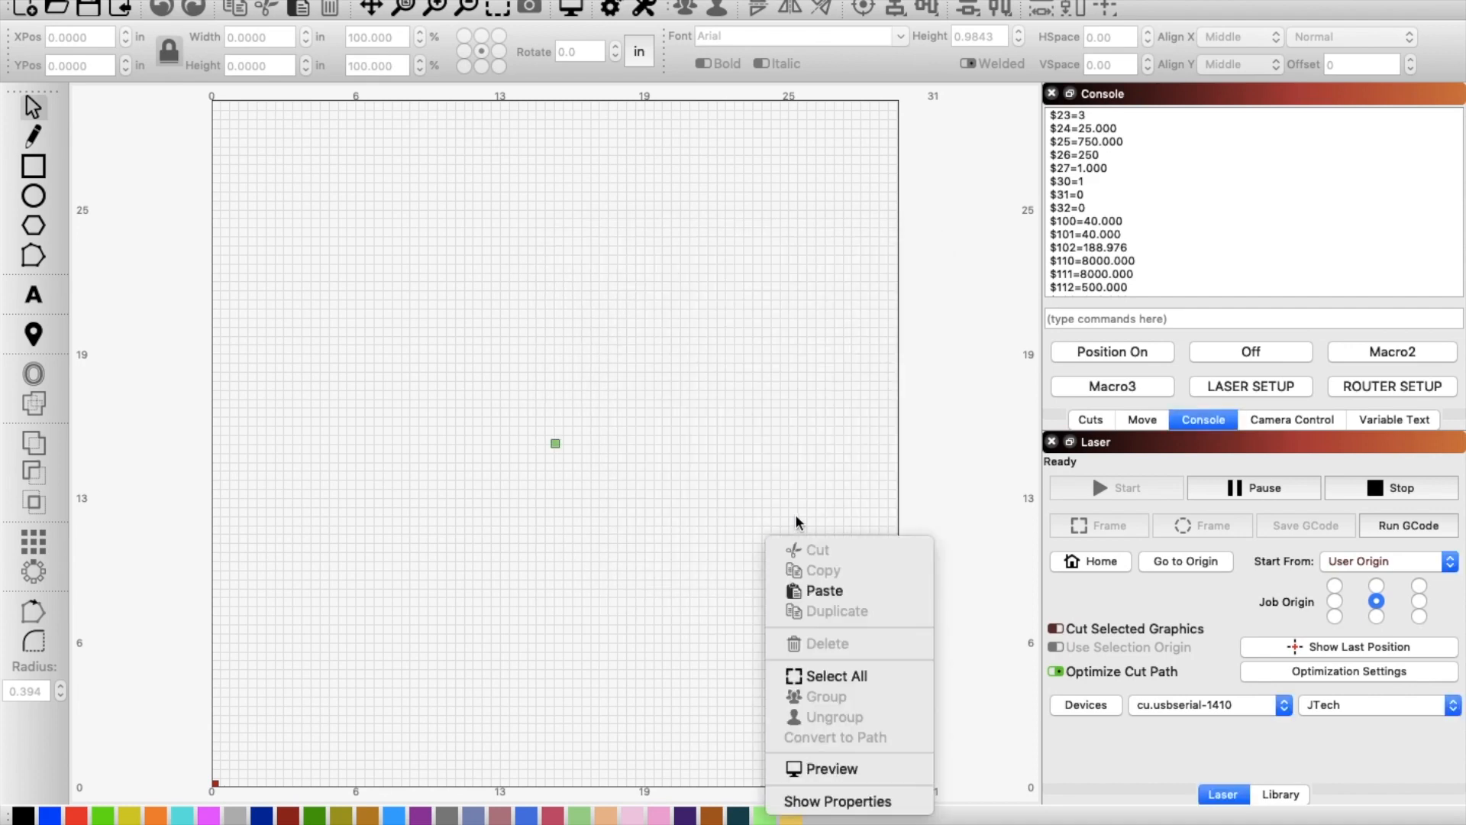
mouse_move(1210, 393)
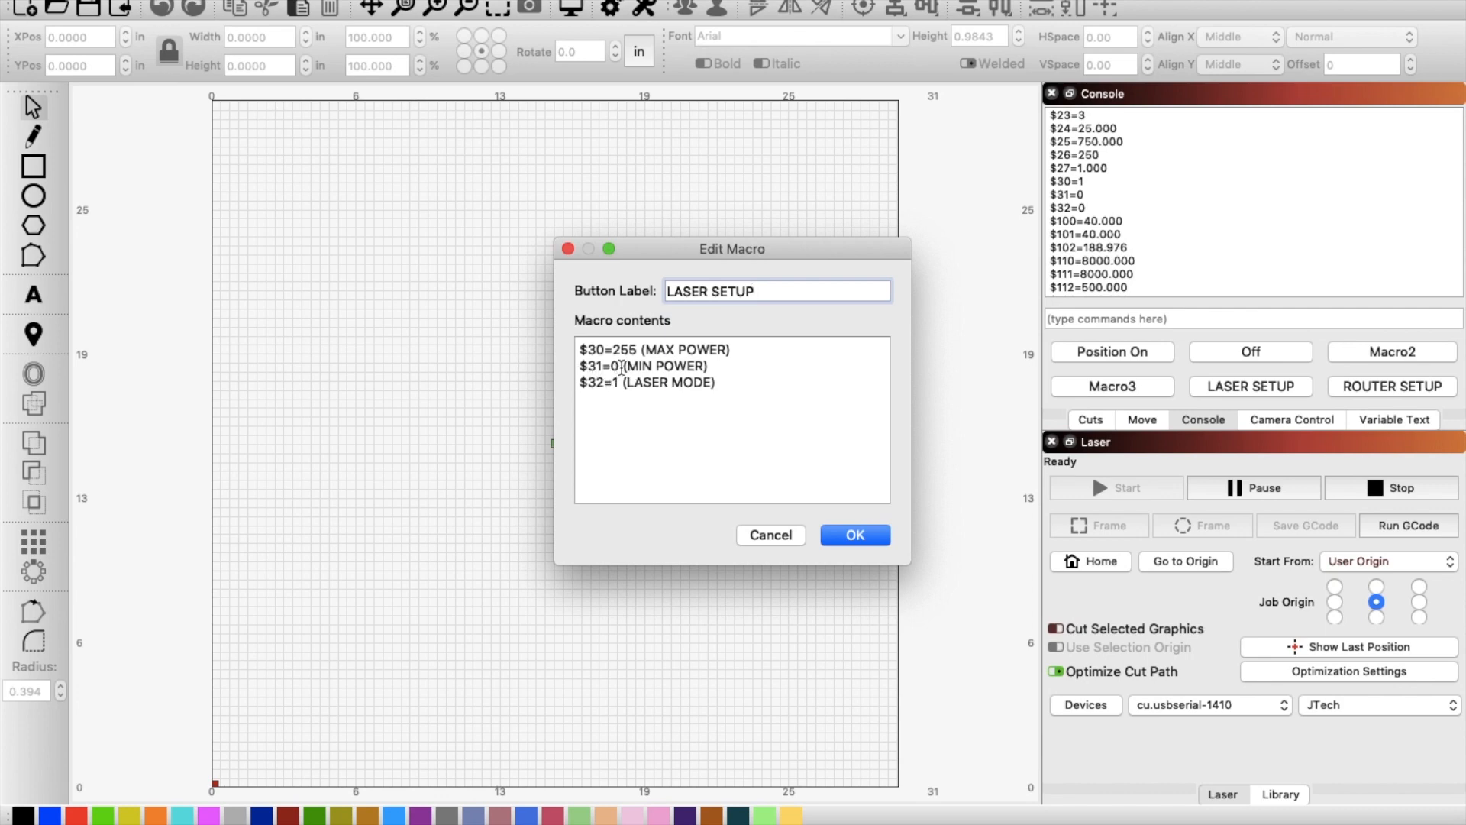
click(656, 350)
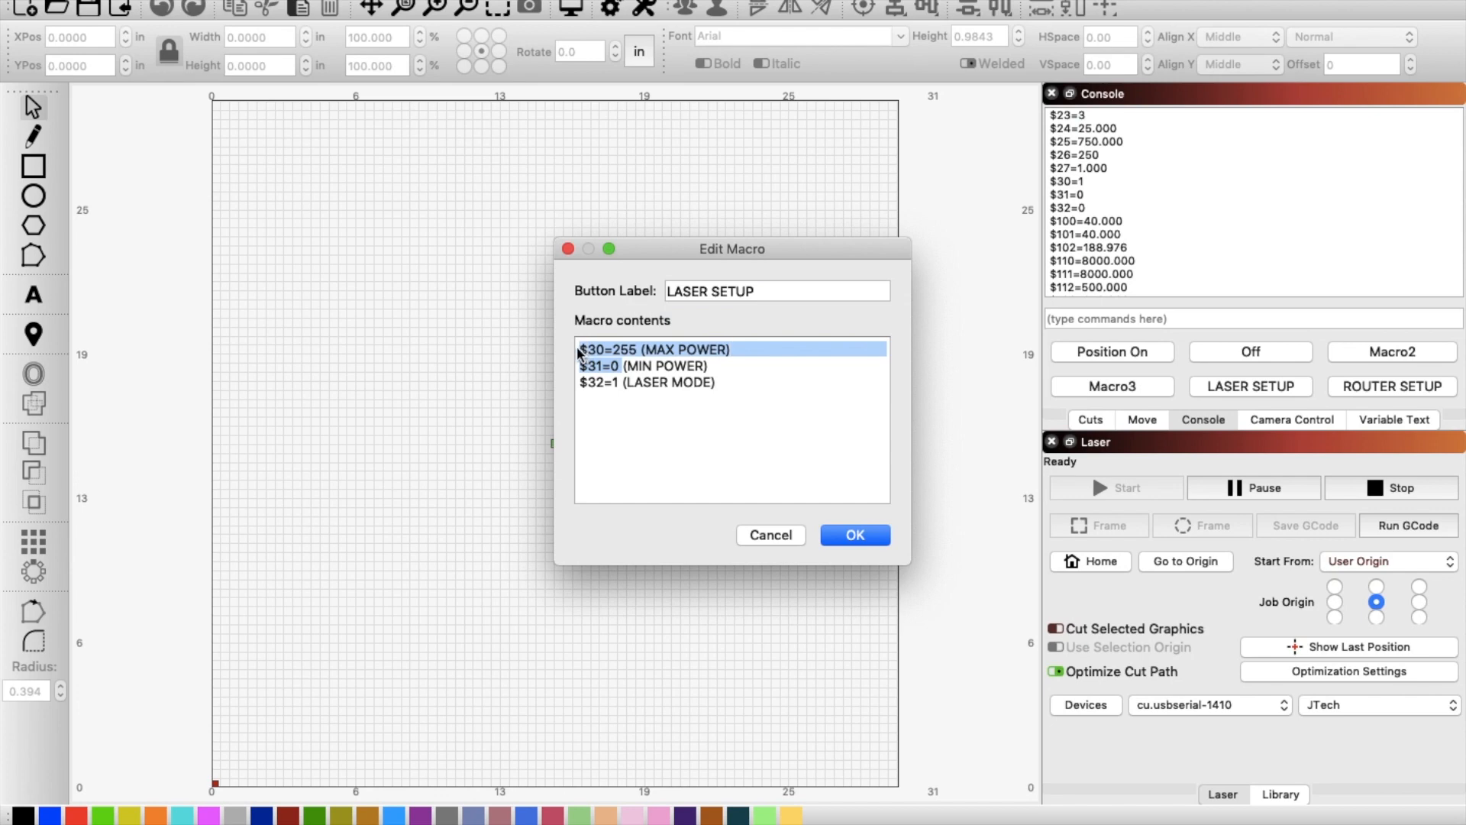
mouse_move(704, 464)
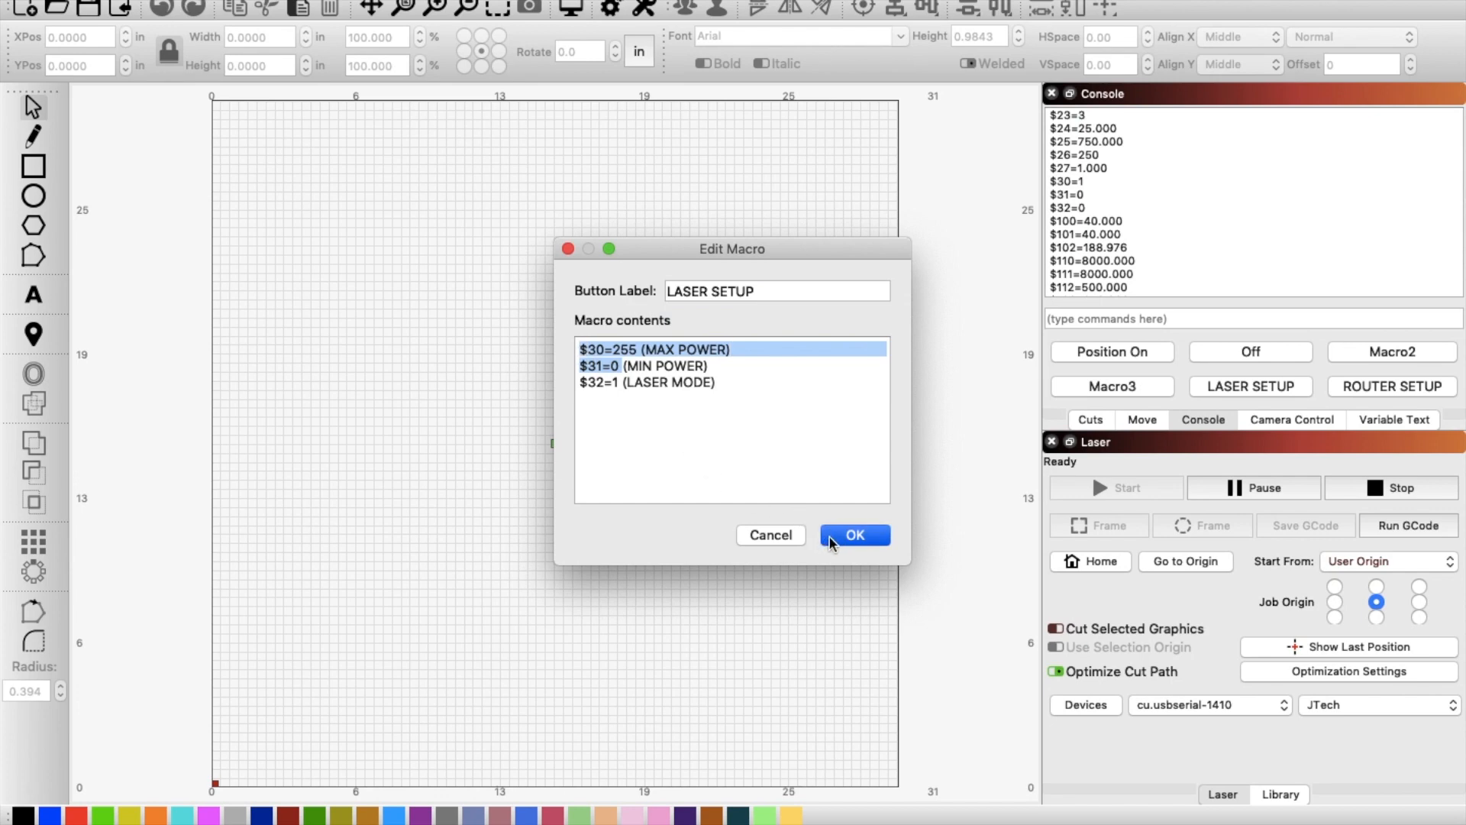
click(852, 535)
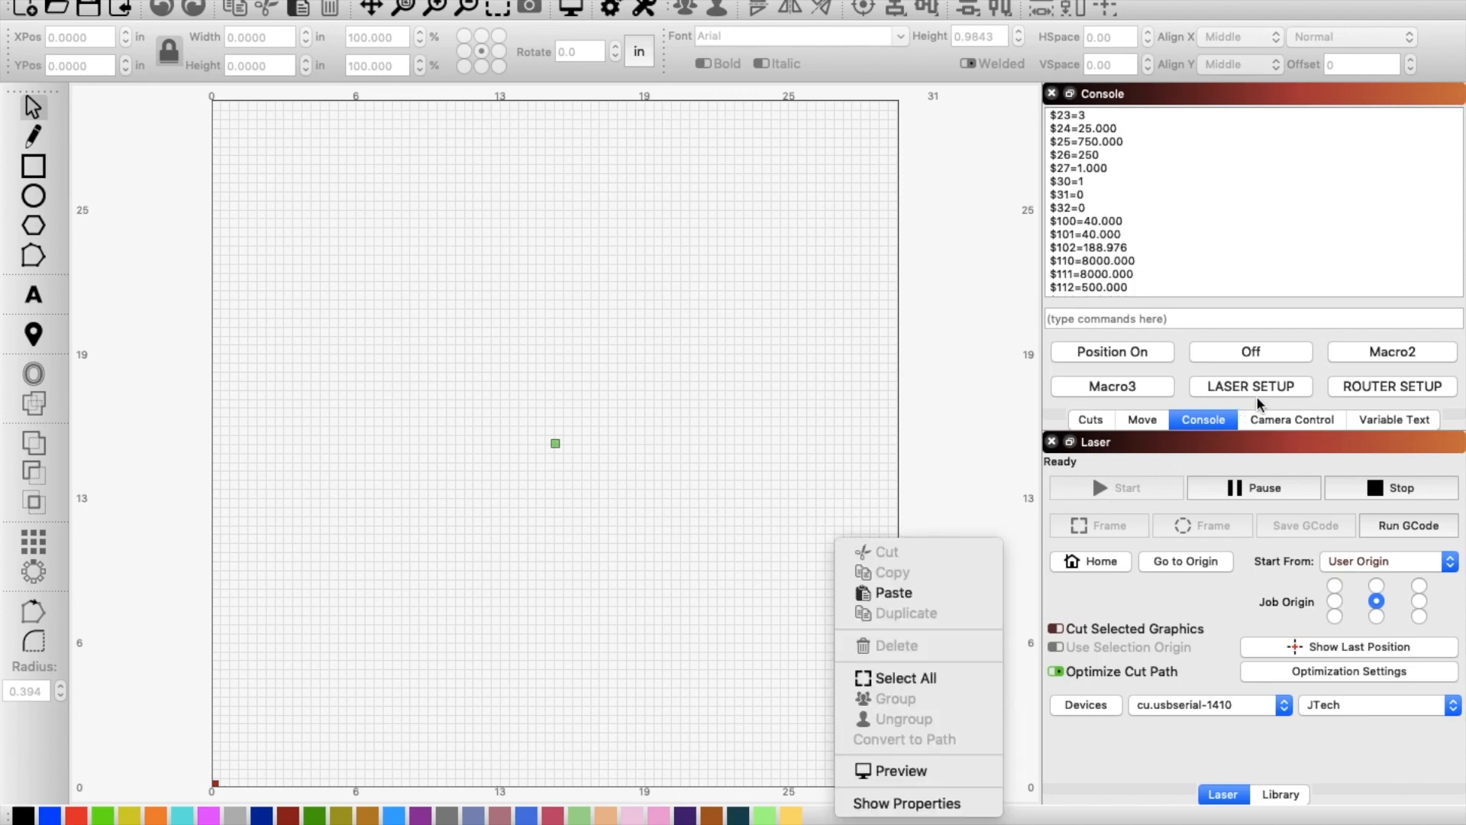
mouse_move(1286, 391)
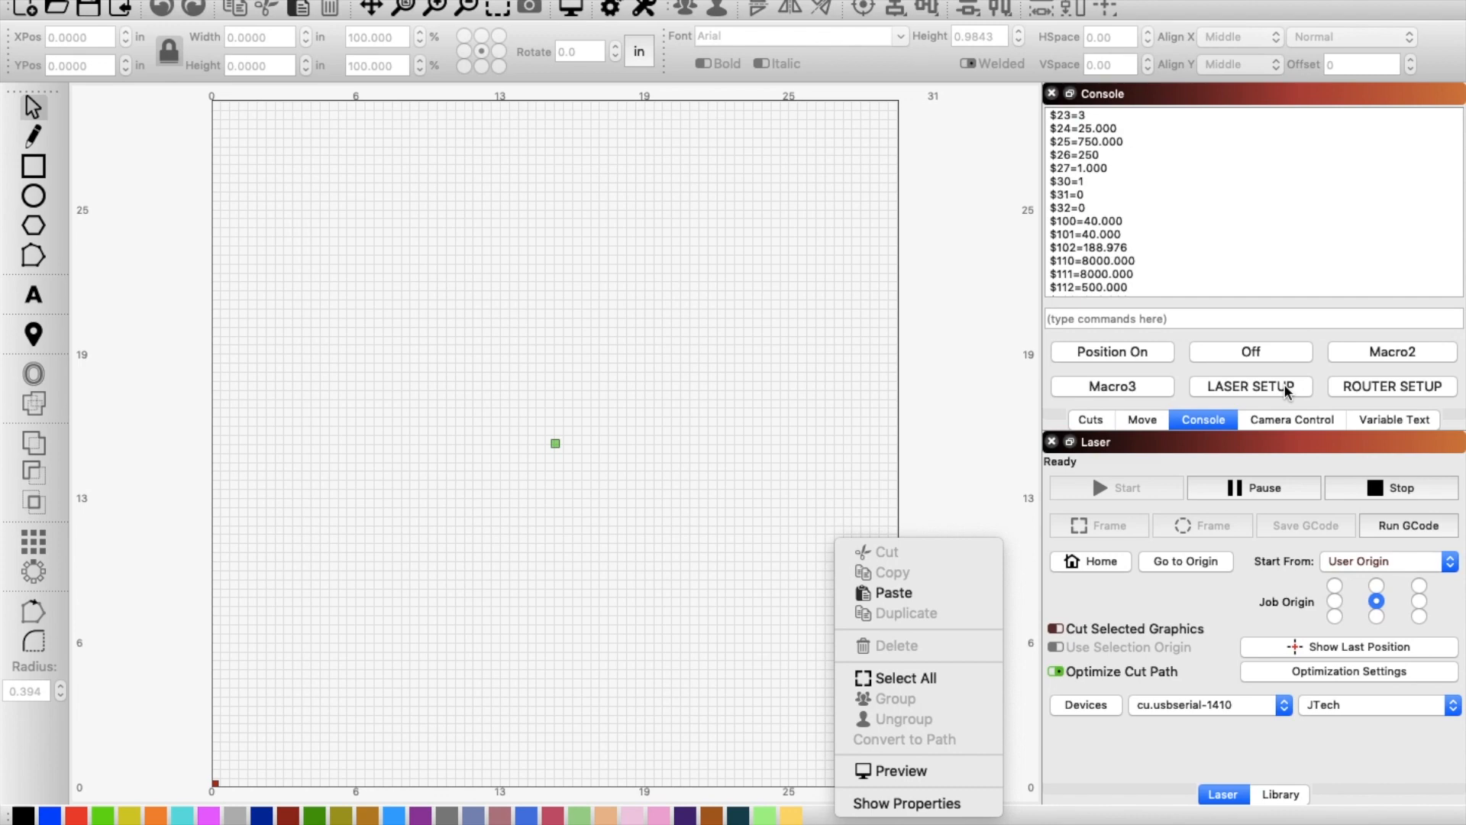
click(1251, 387)
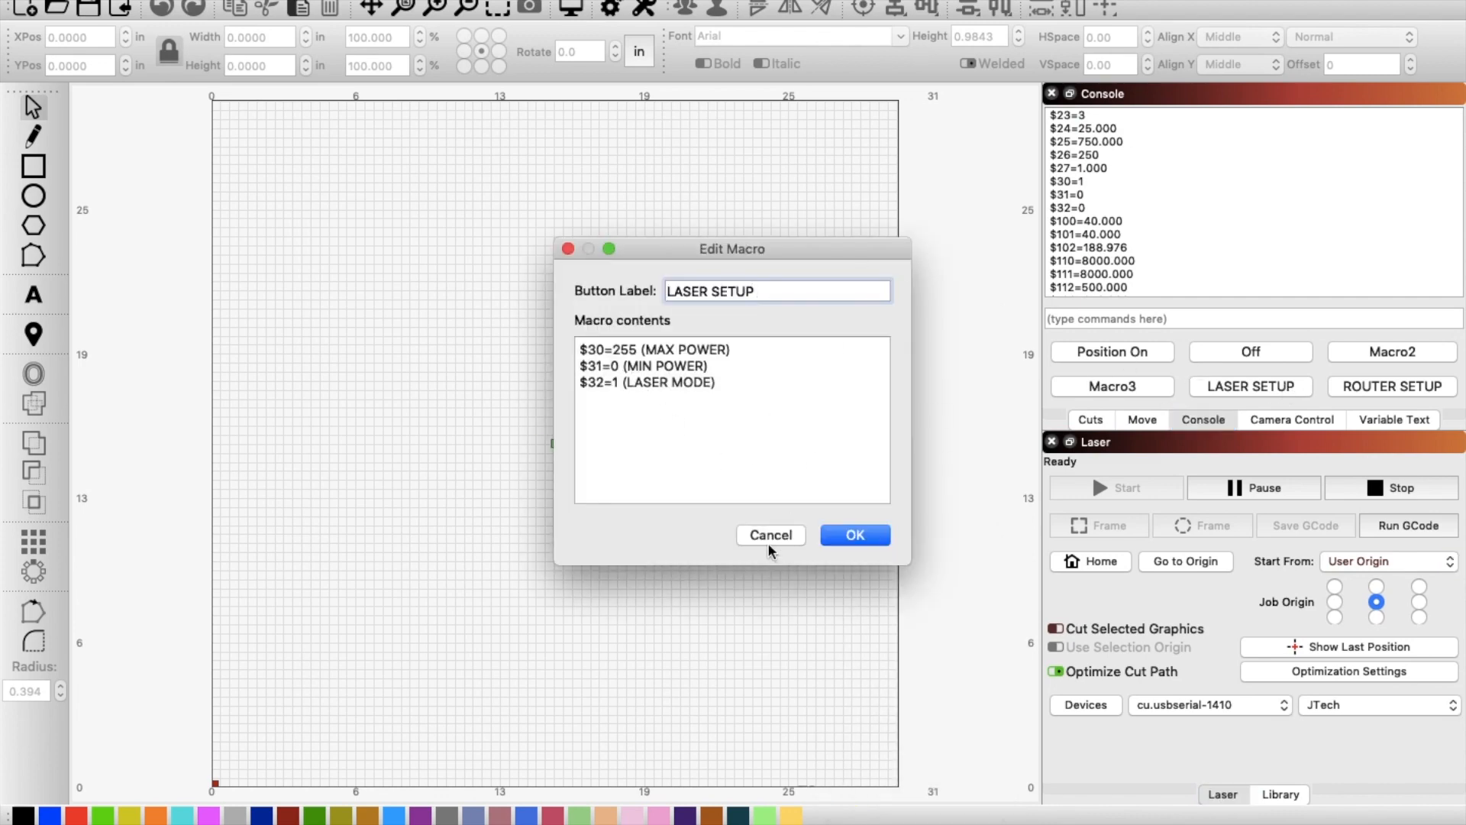
- Review the ROUTER SETUP macro's $30=1, $31=0, $32=0 lines and confirm it with OK
right_click(555, 443)
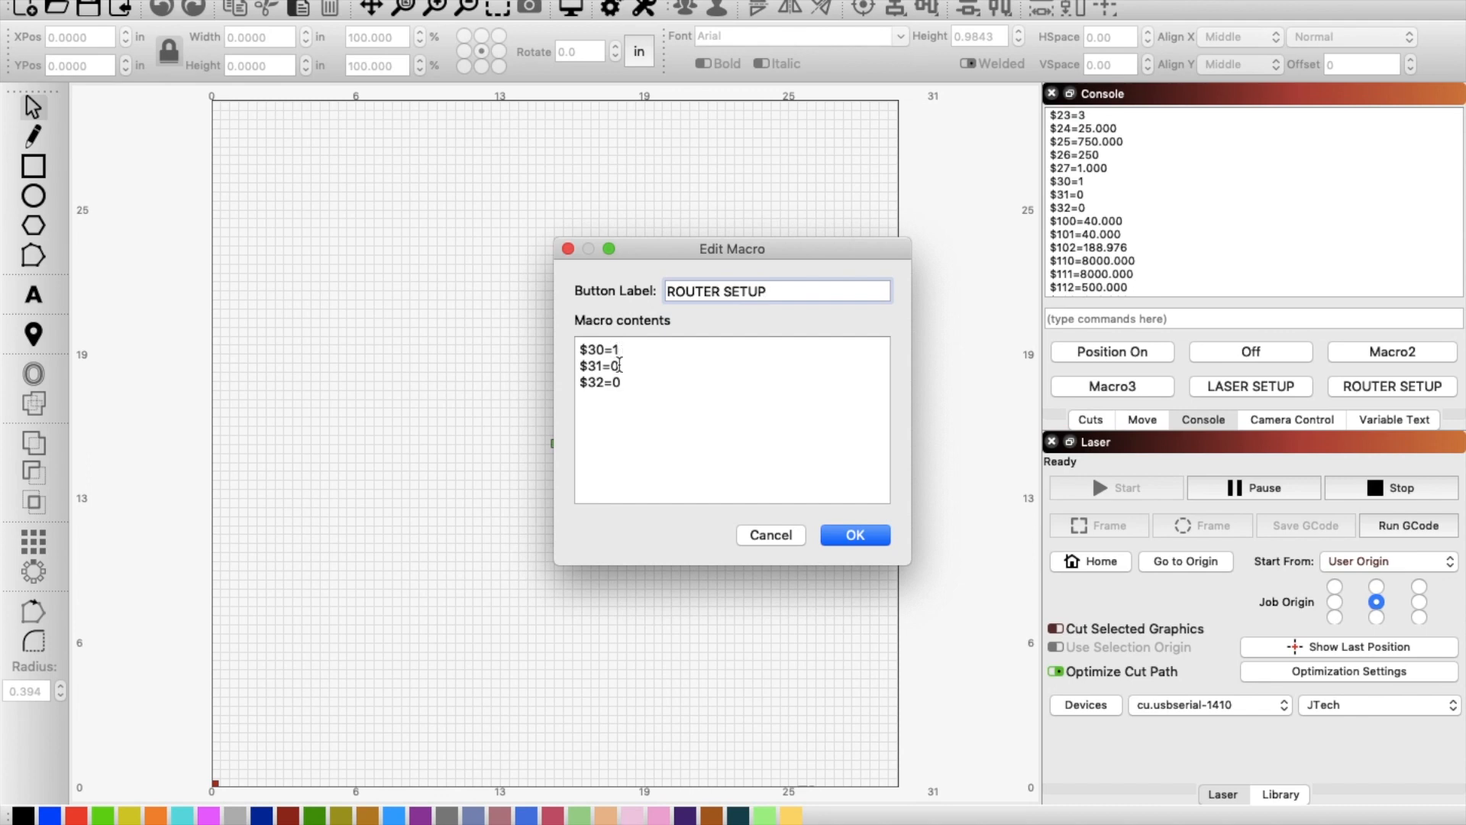
mouse_move(670, 443)
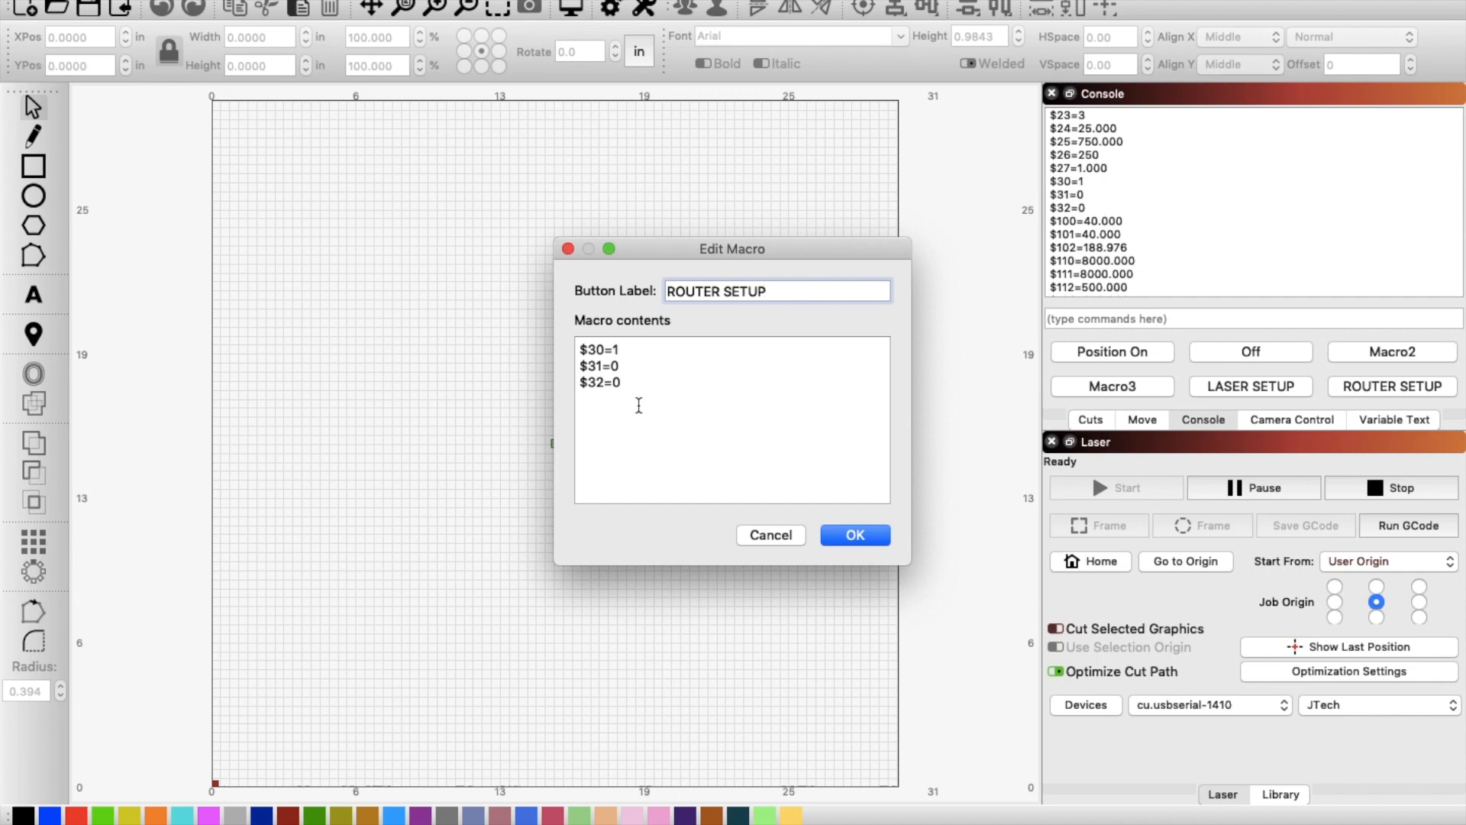
mouse_move(635, 403)
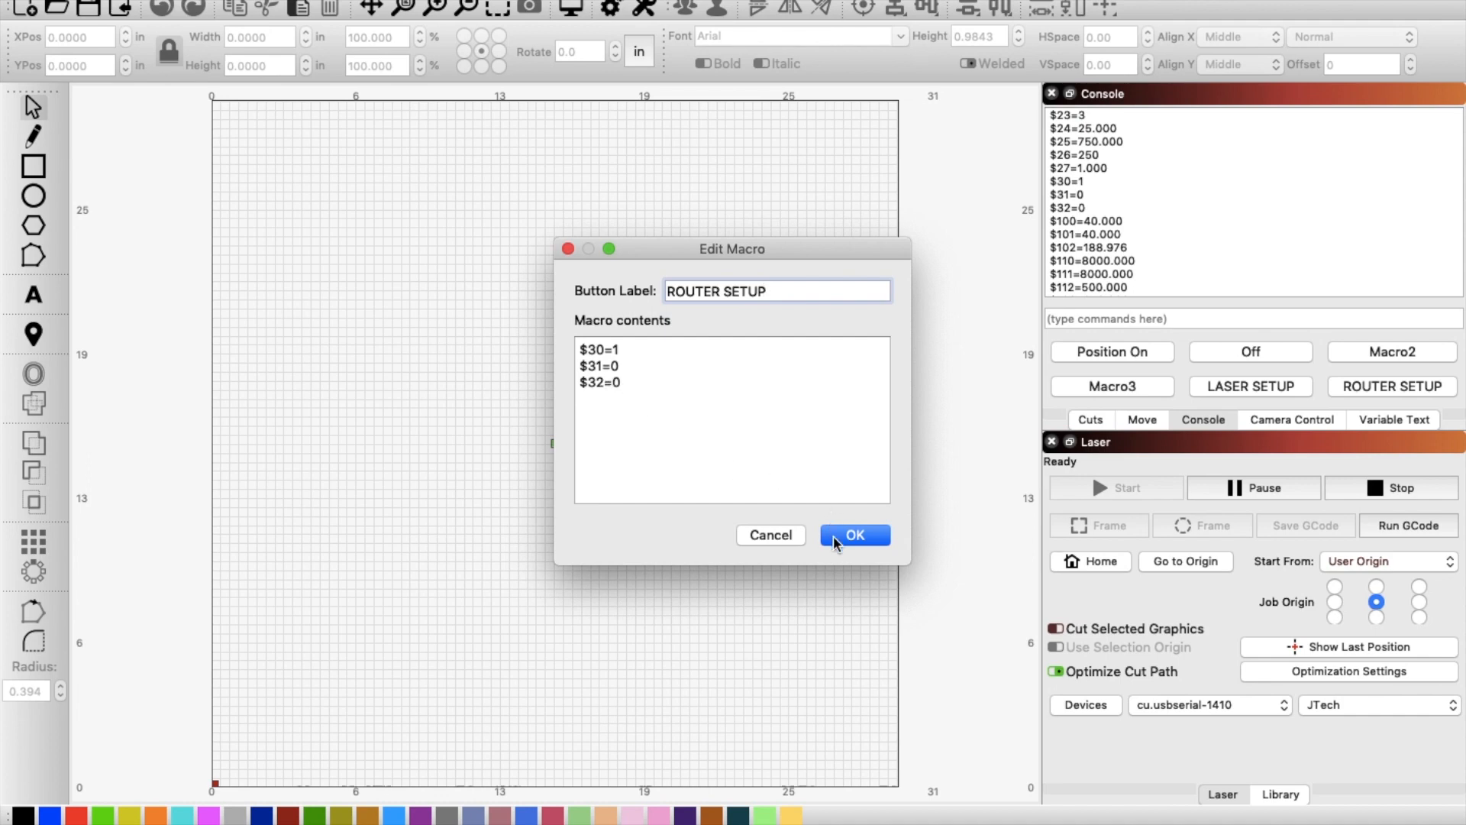
click(852, 534)
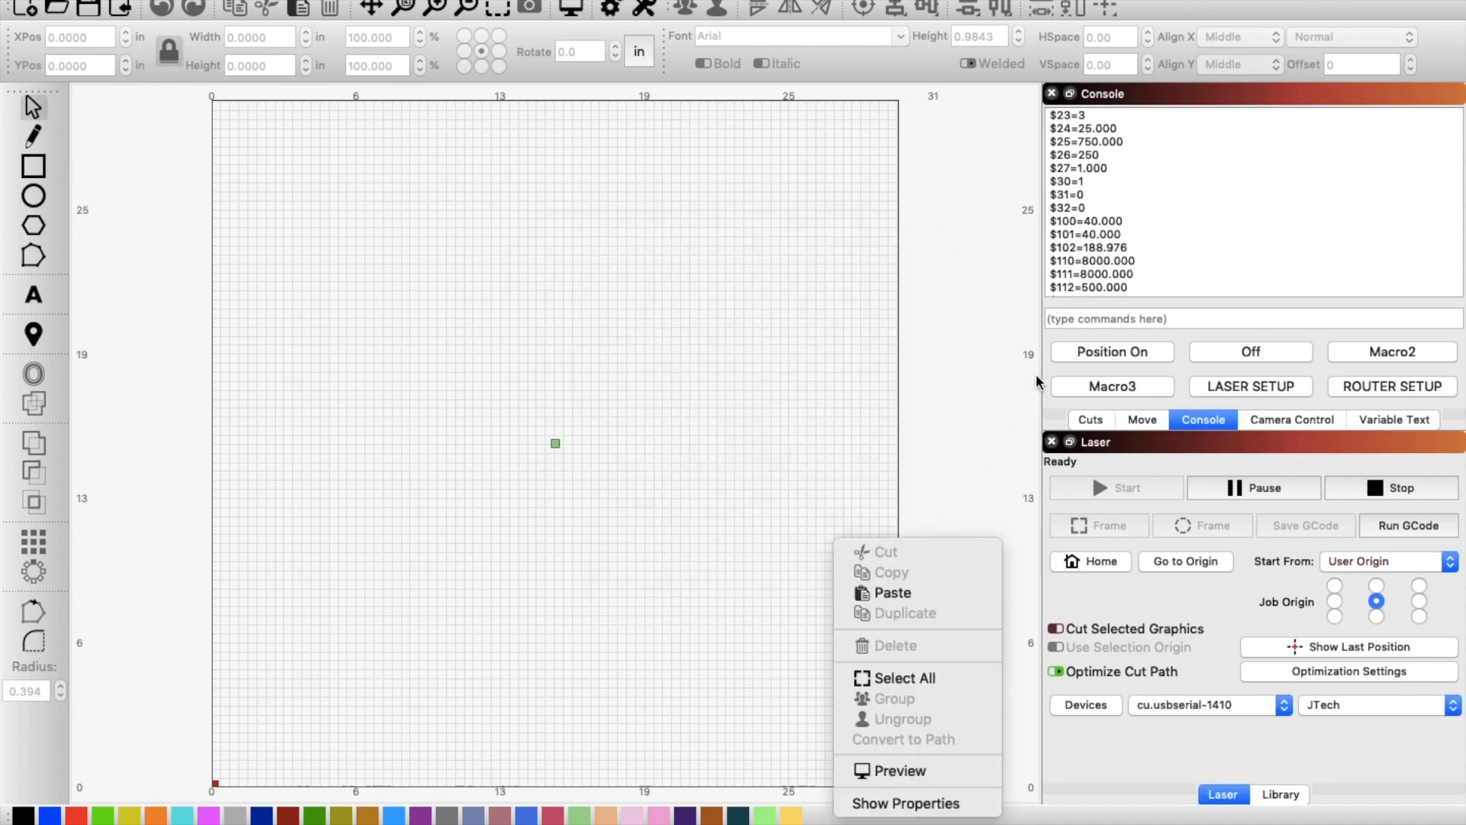
mouse_move(1088, 193)
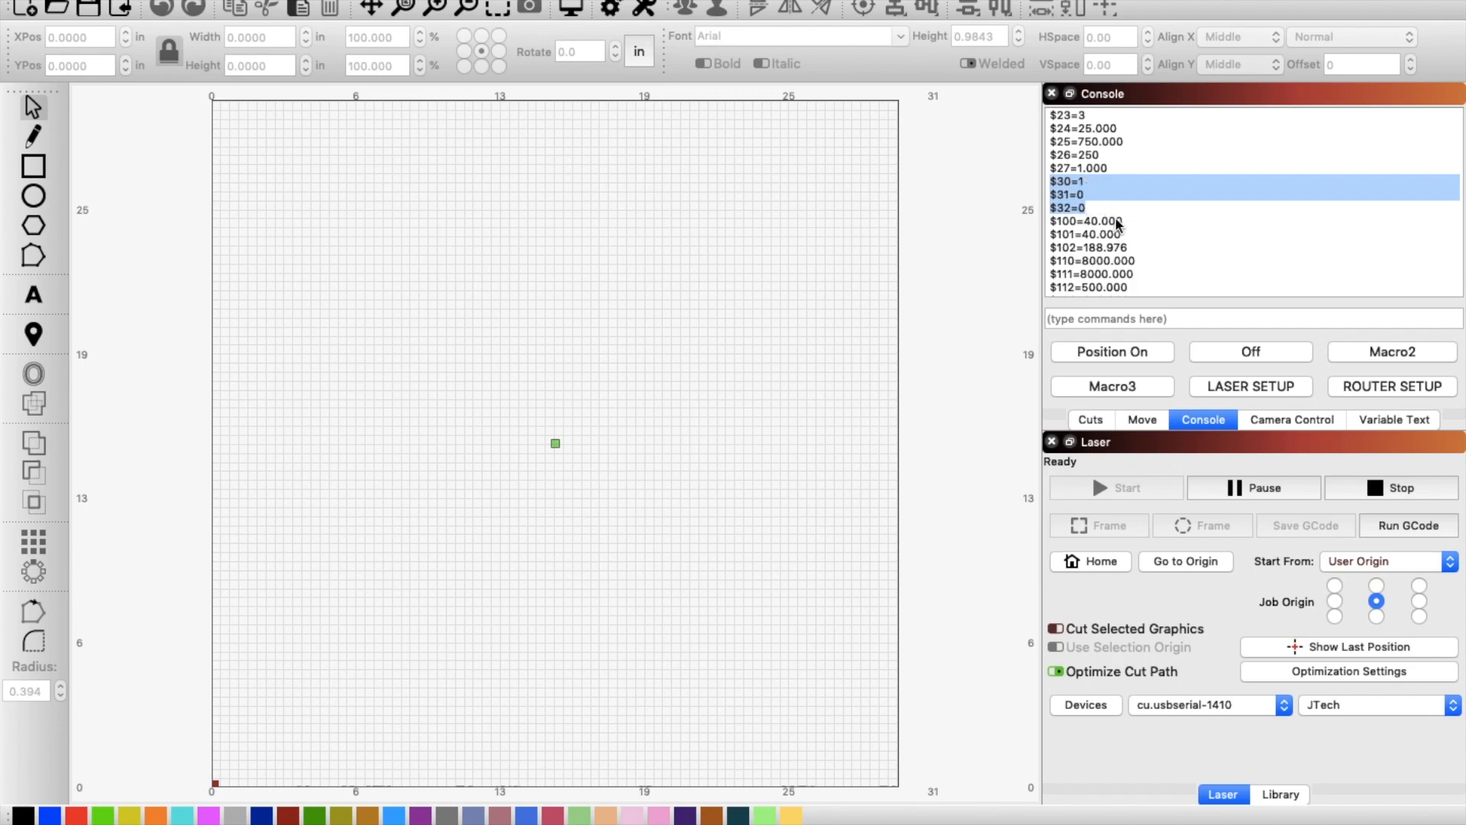
mouse_move(1227, 397)
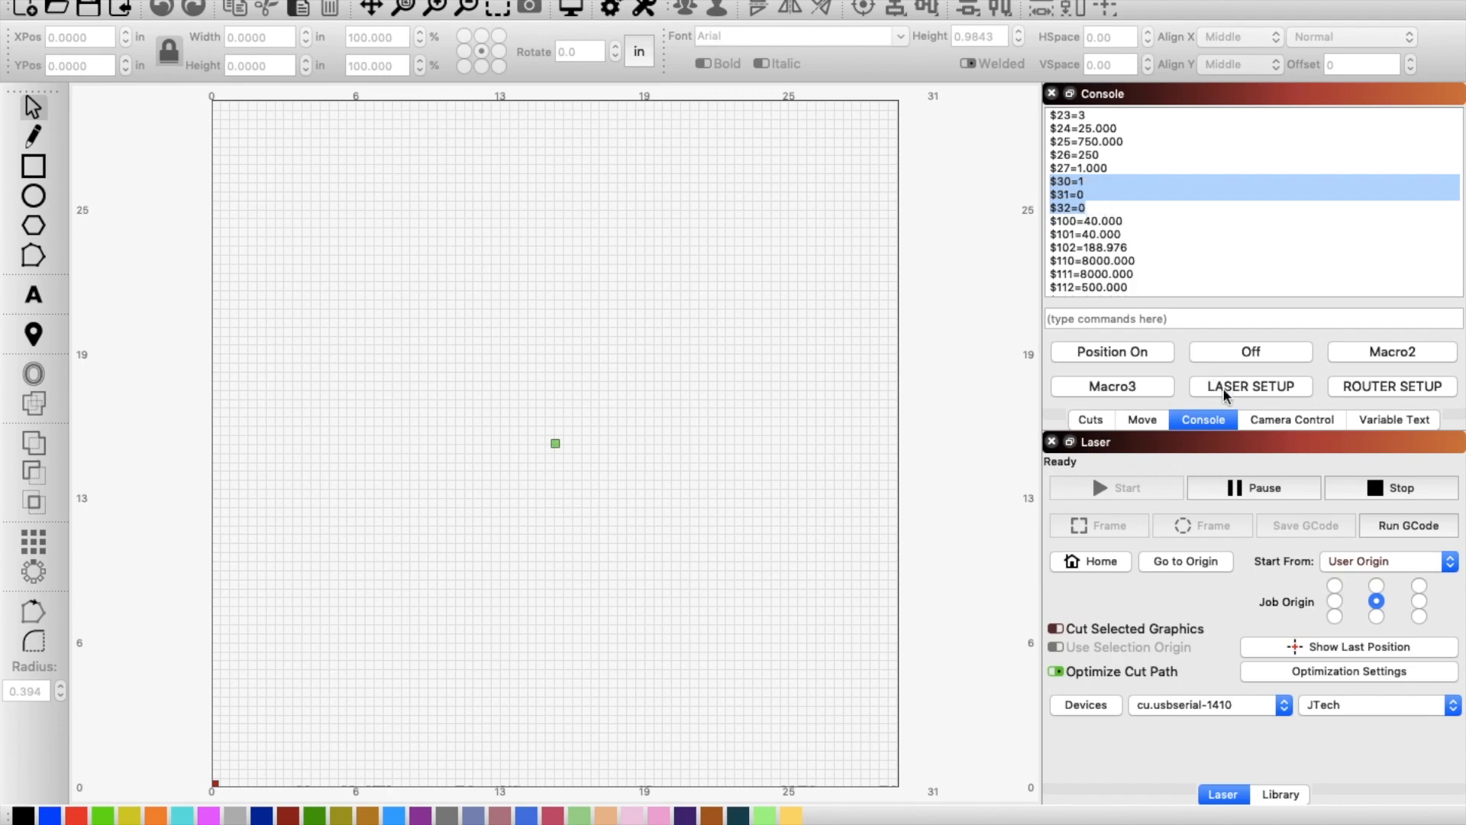
mouse_move(1220, 394)
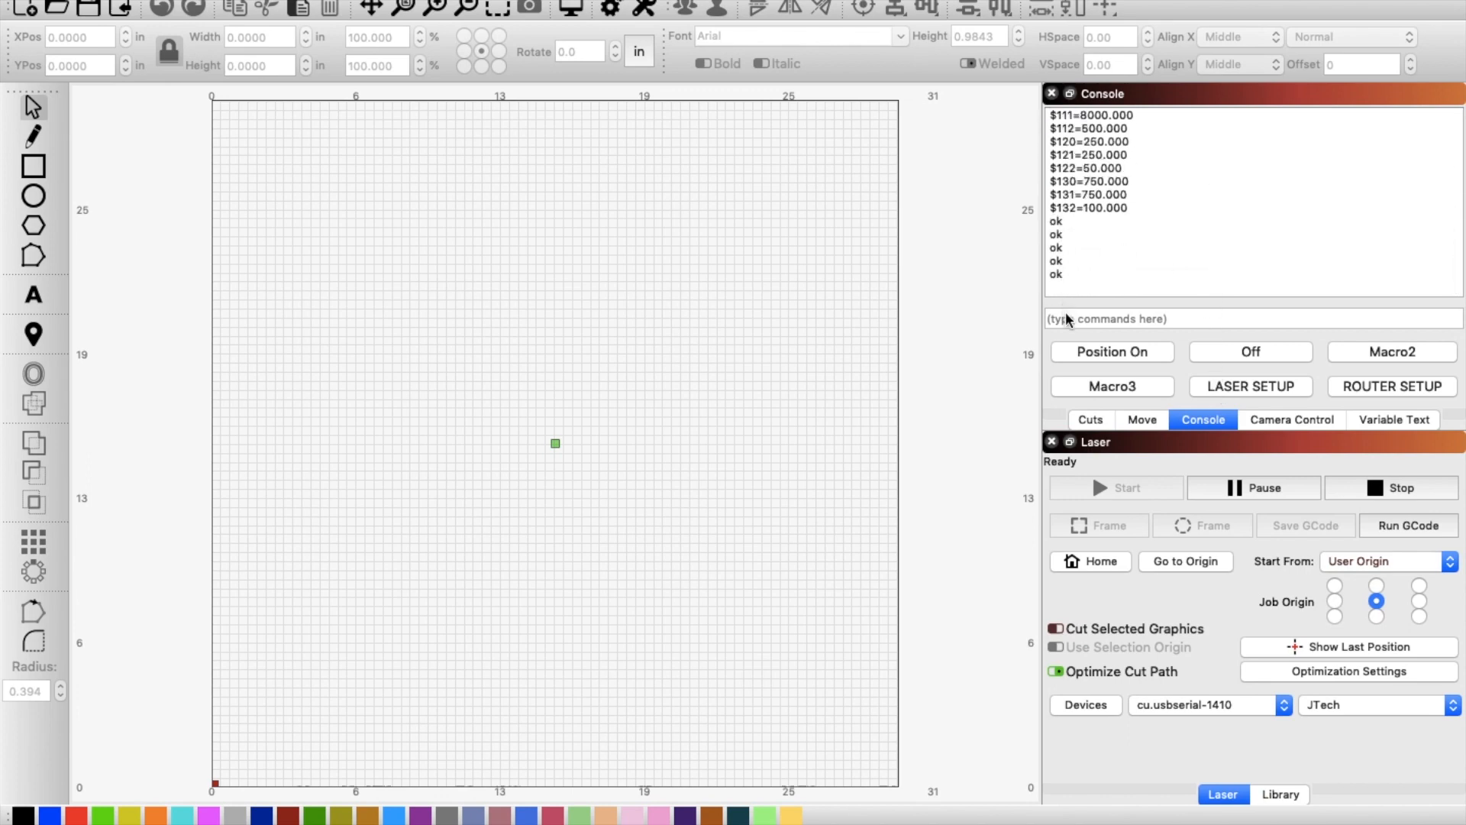
click(1253, 318)
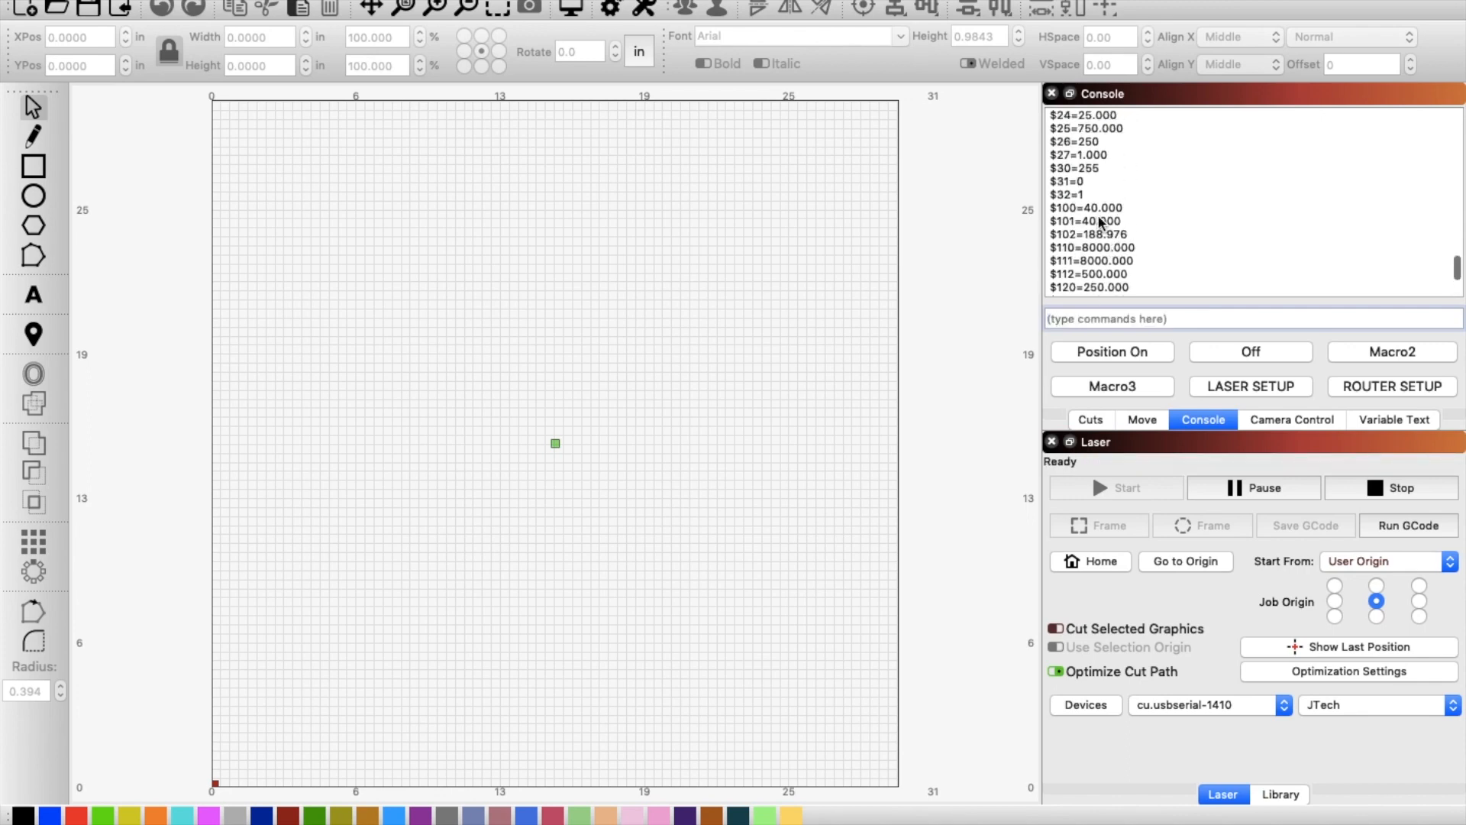
drag(1074, 168, 1085, 194)
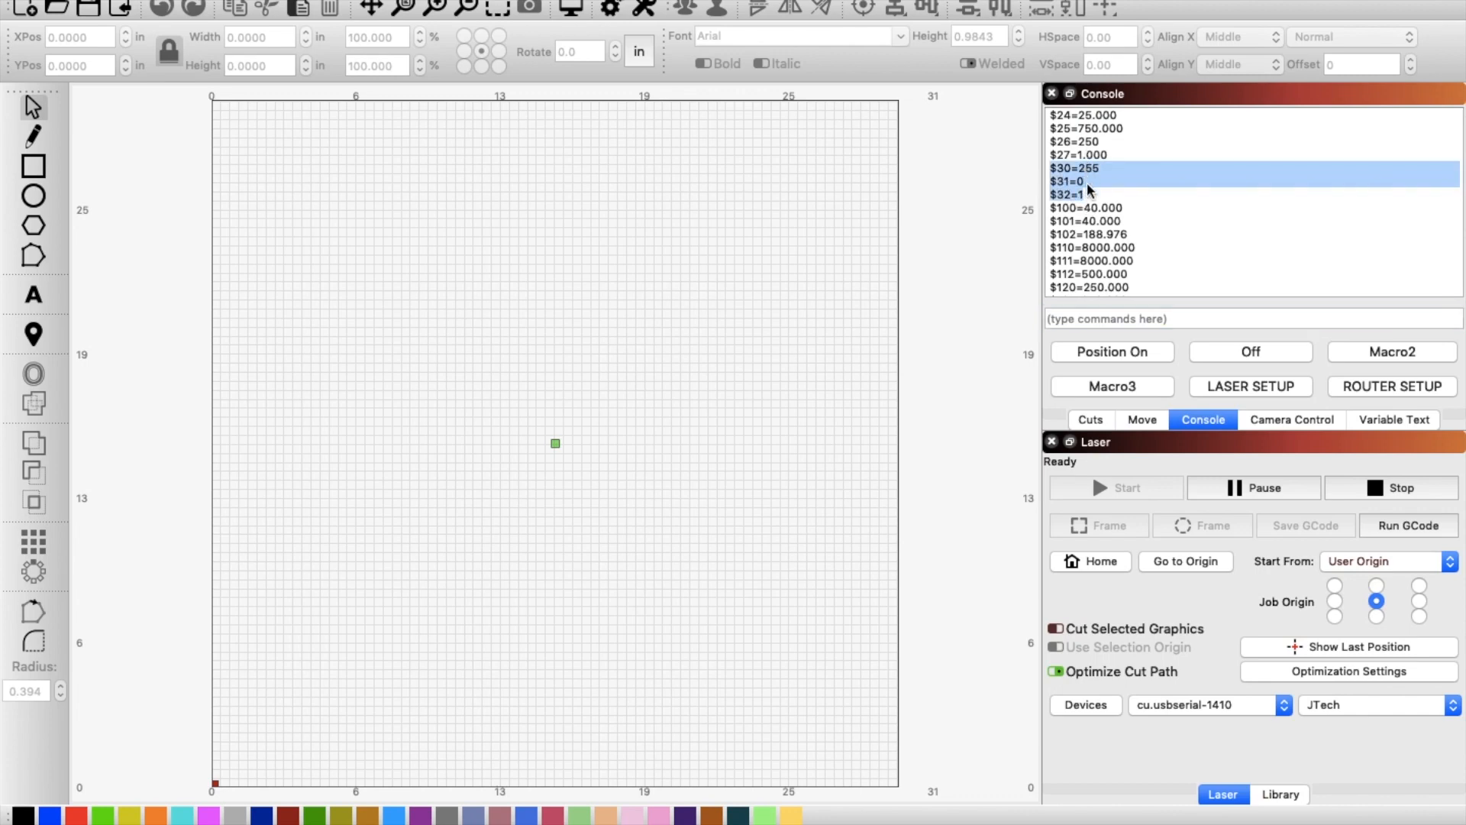
mouse_move(1398, 394)
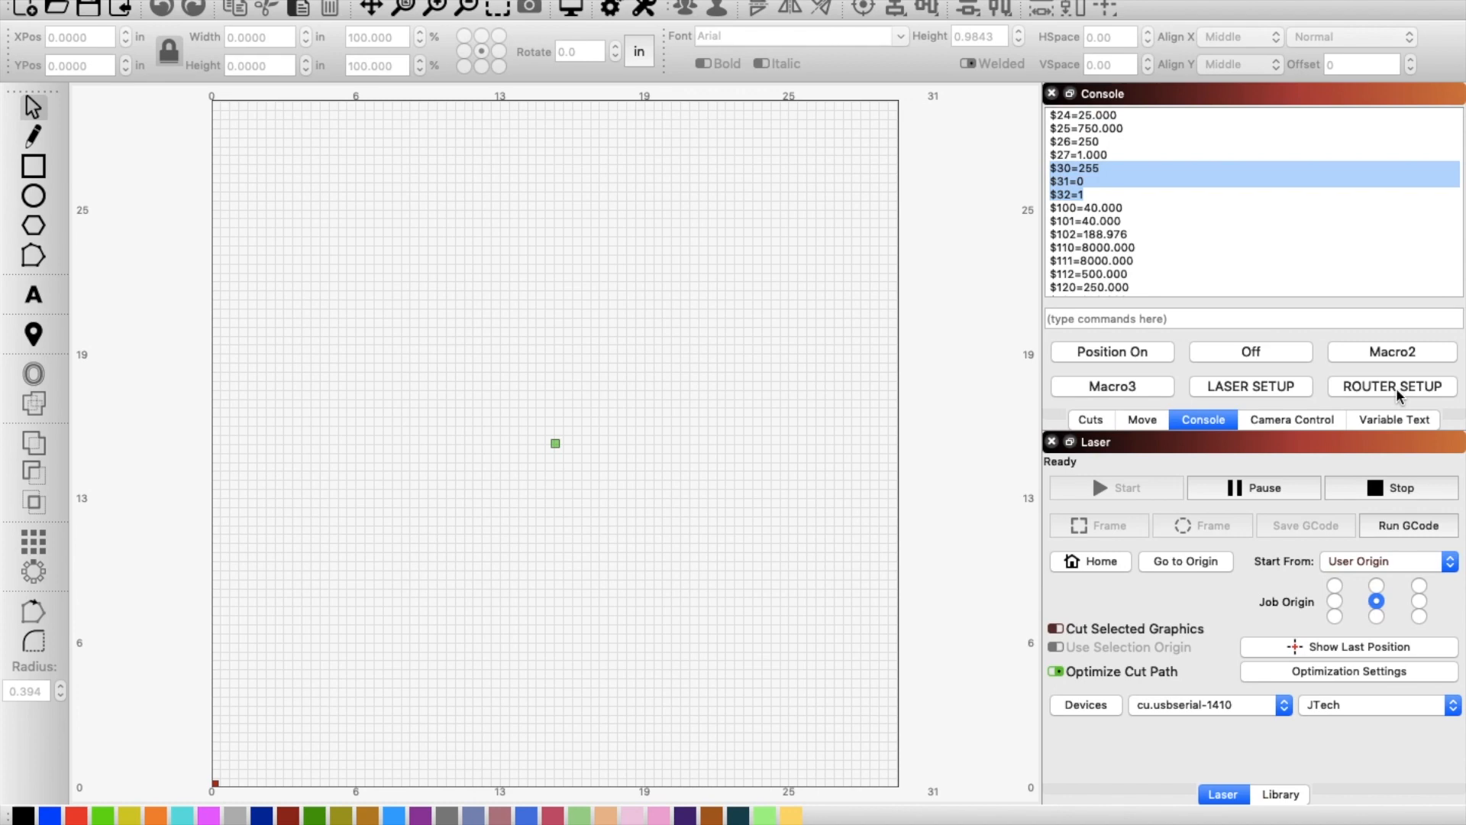
click(1392, 386)
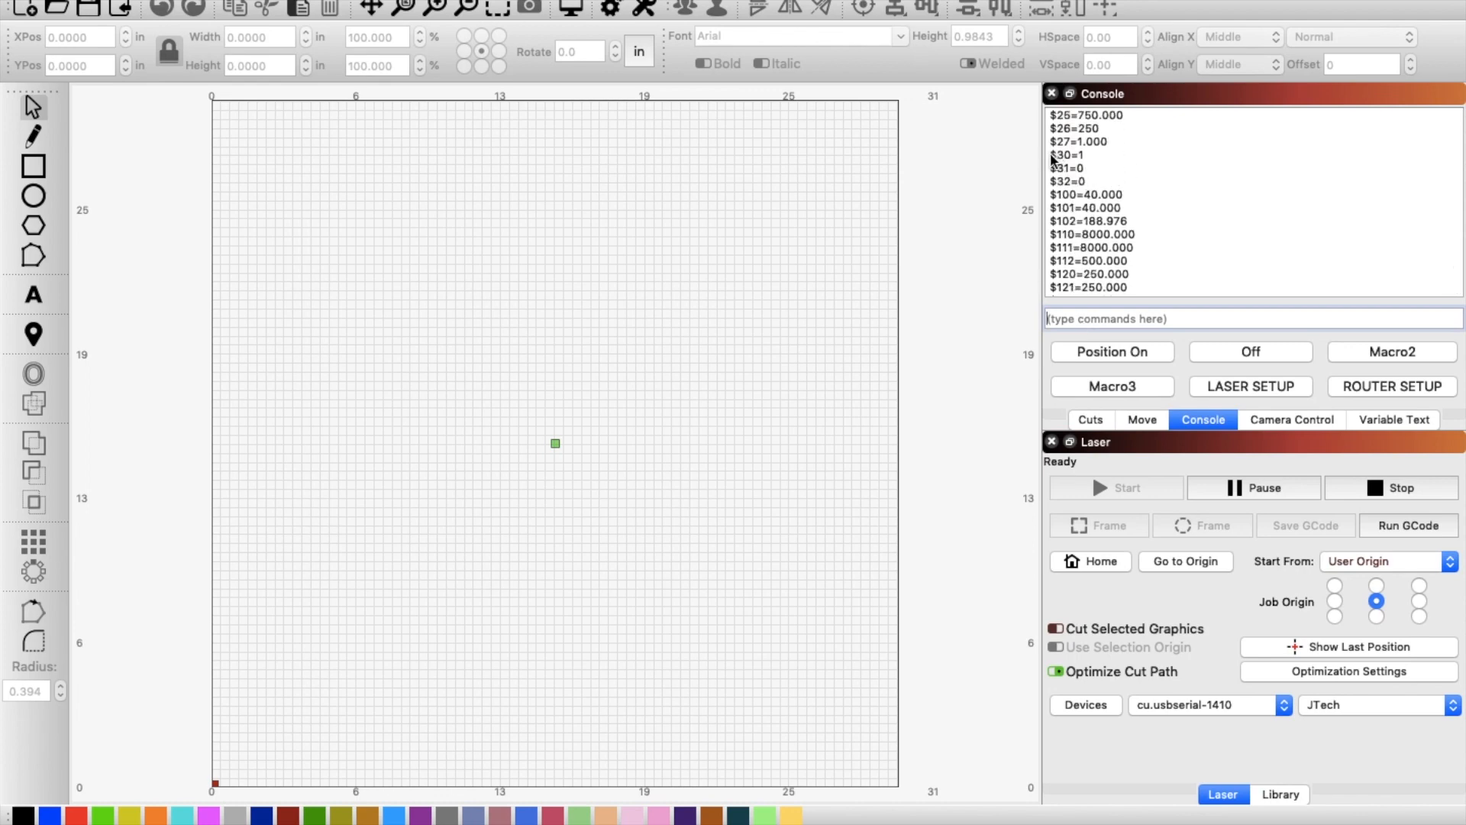
- Highlight the console lines reporting $30=1, $31=0 and $32=0 from the router setup
drag(1067, 155, 1066, 180)
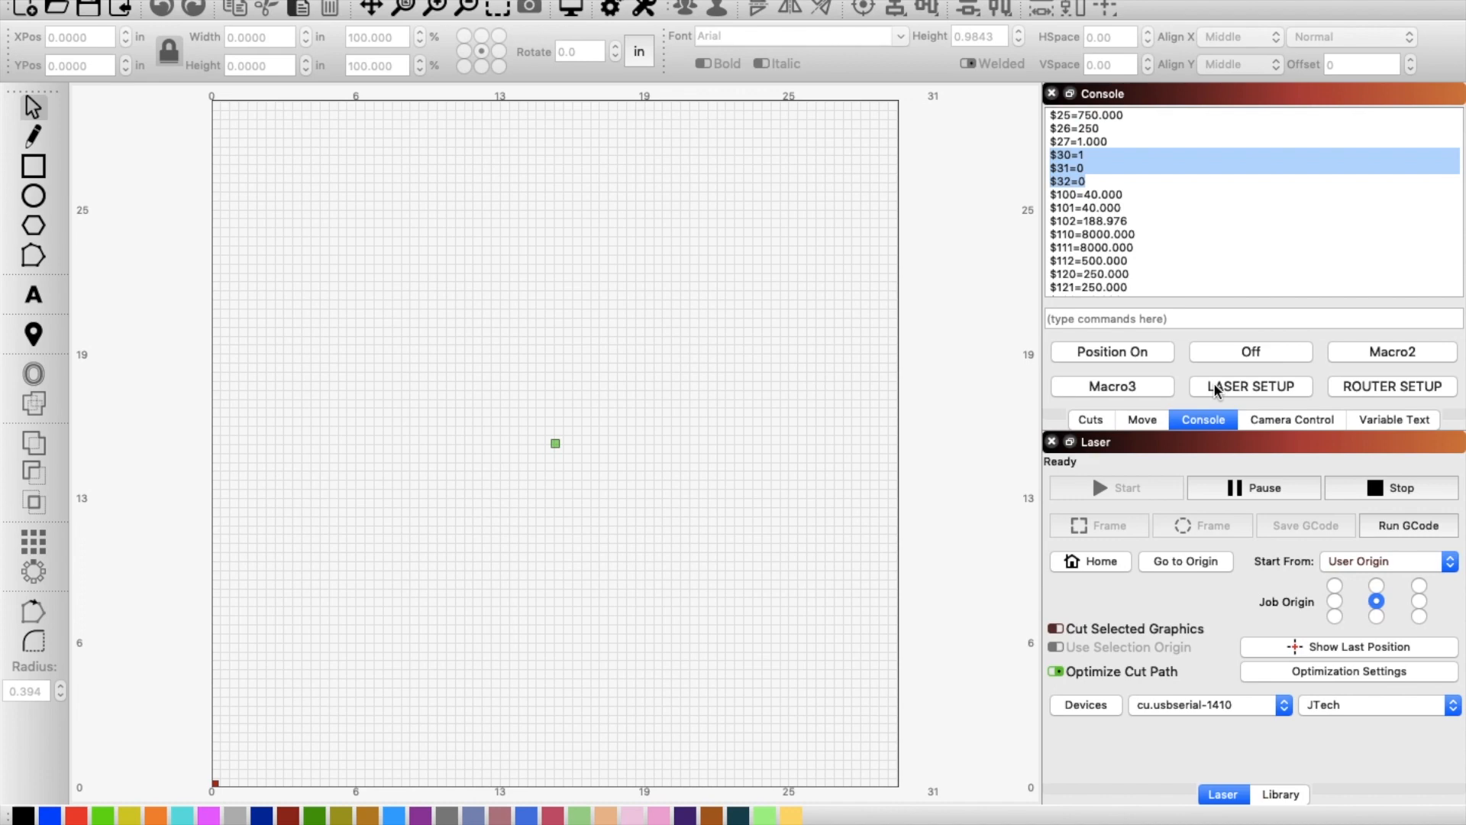
mouse_move(1194, 381)
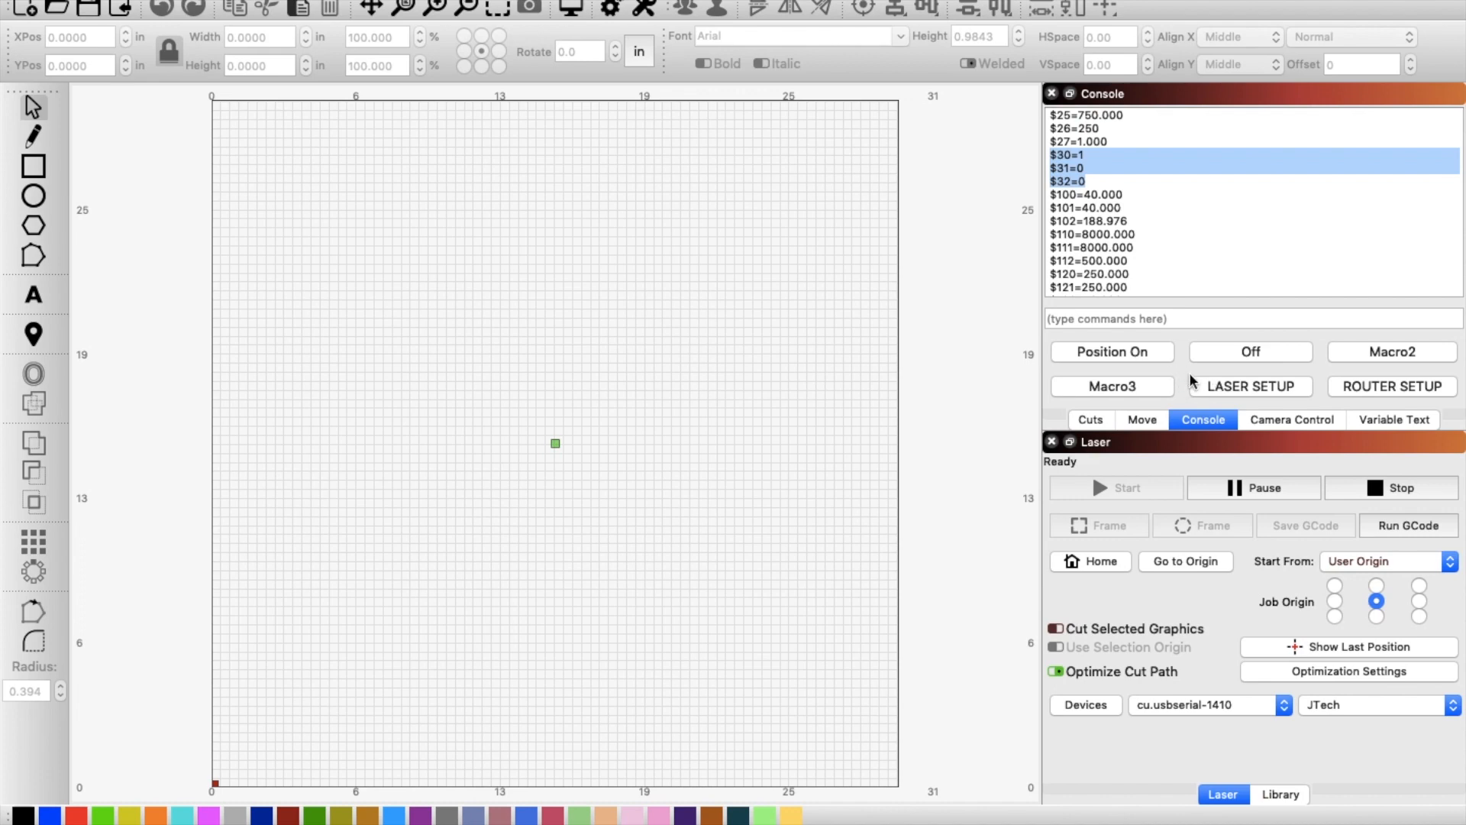
mouse_move(1189, 350)
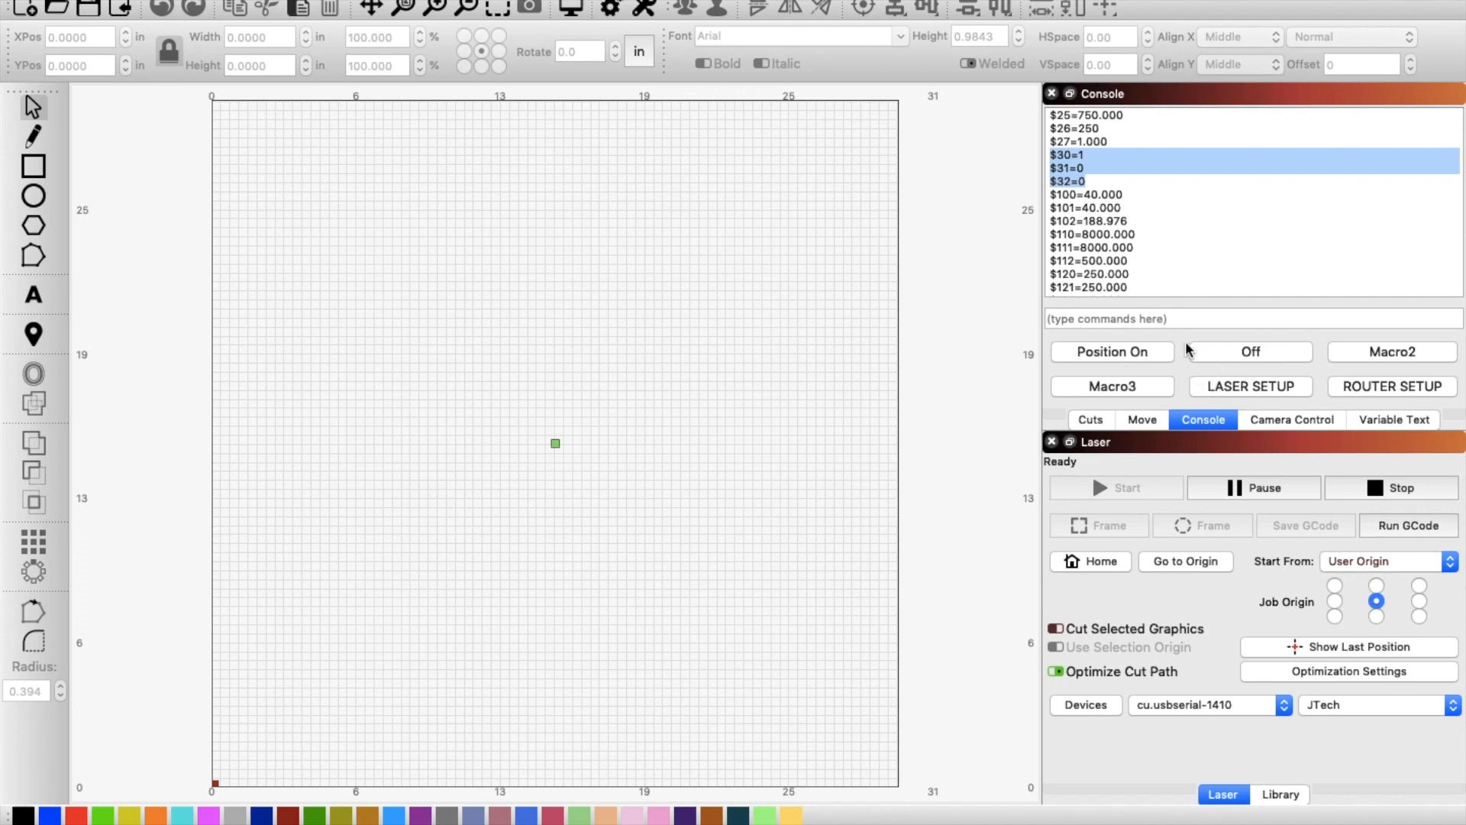
mouse_move(1217, 395)
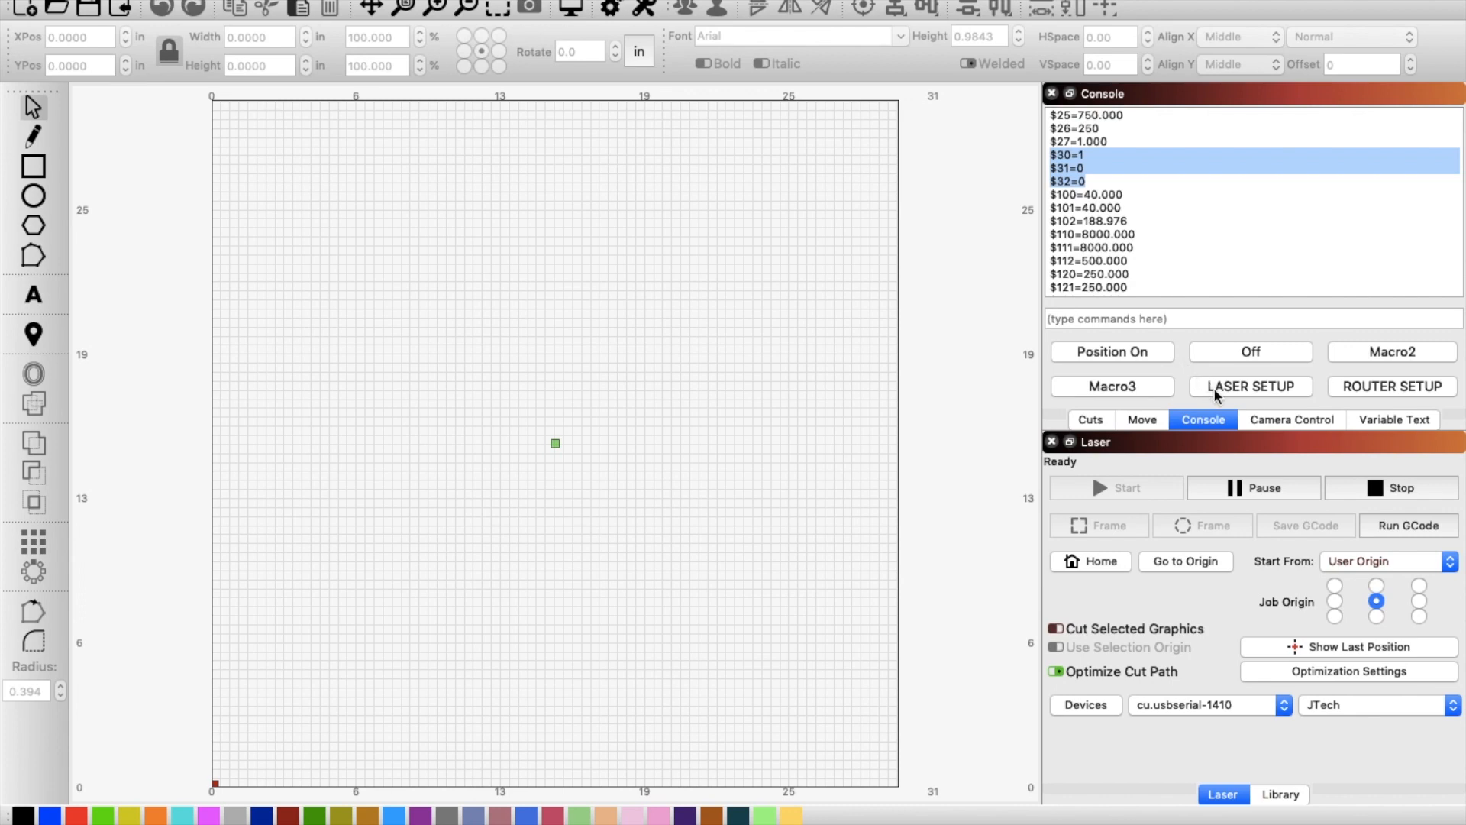
mouse_move(1150, 339)
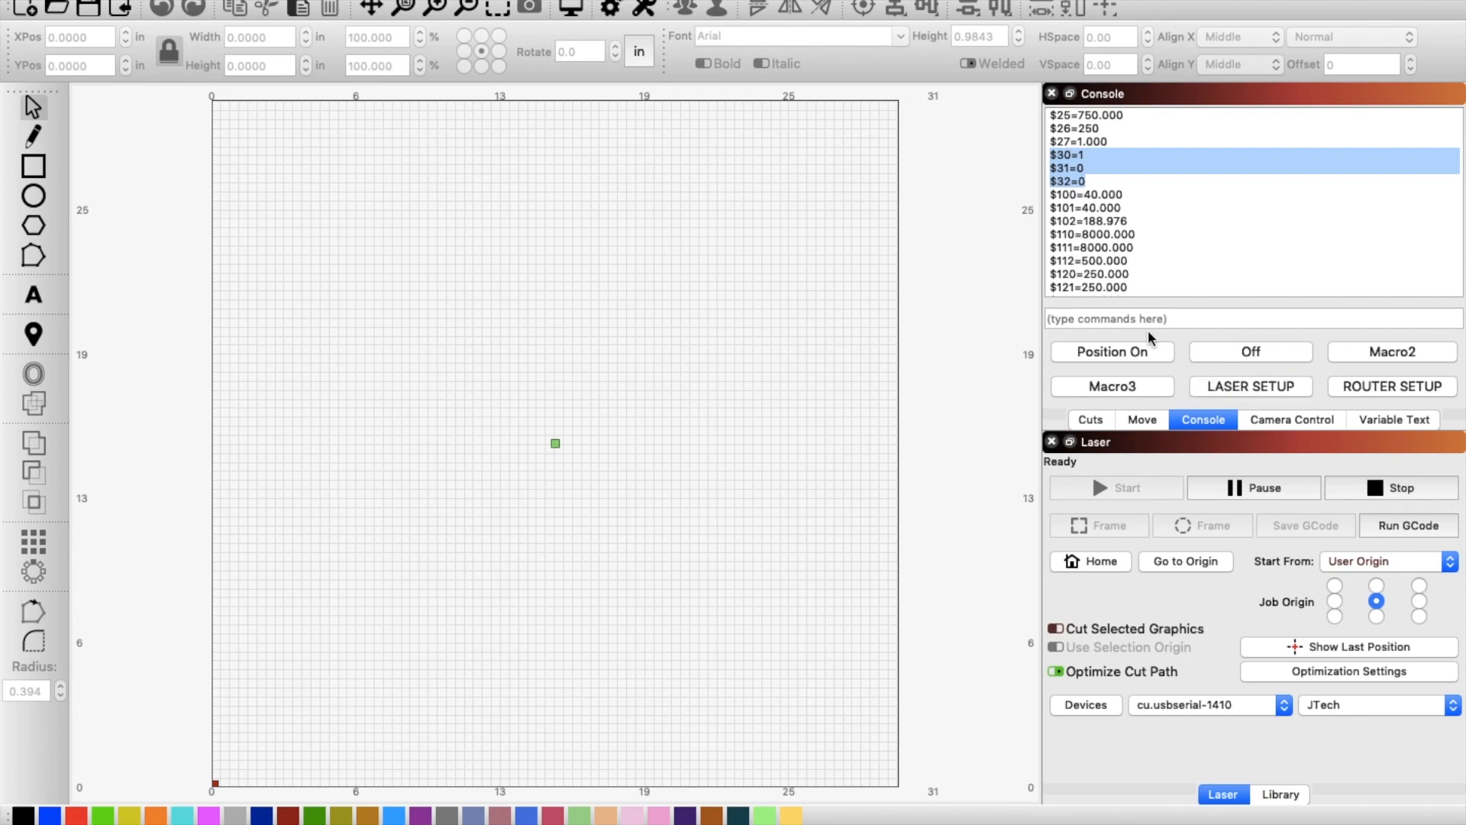
mouse_move(1149, 358)
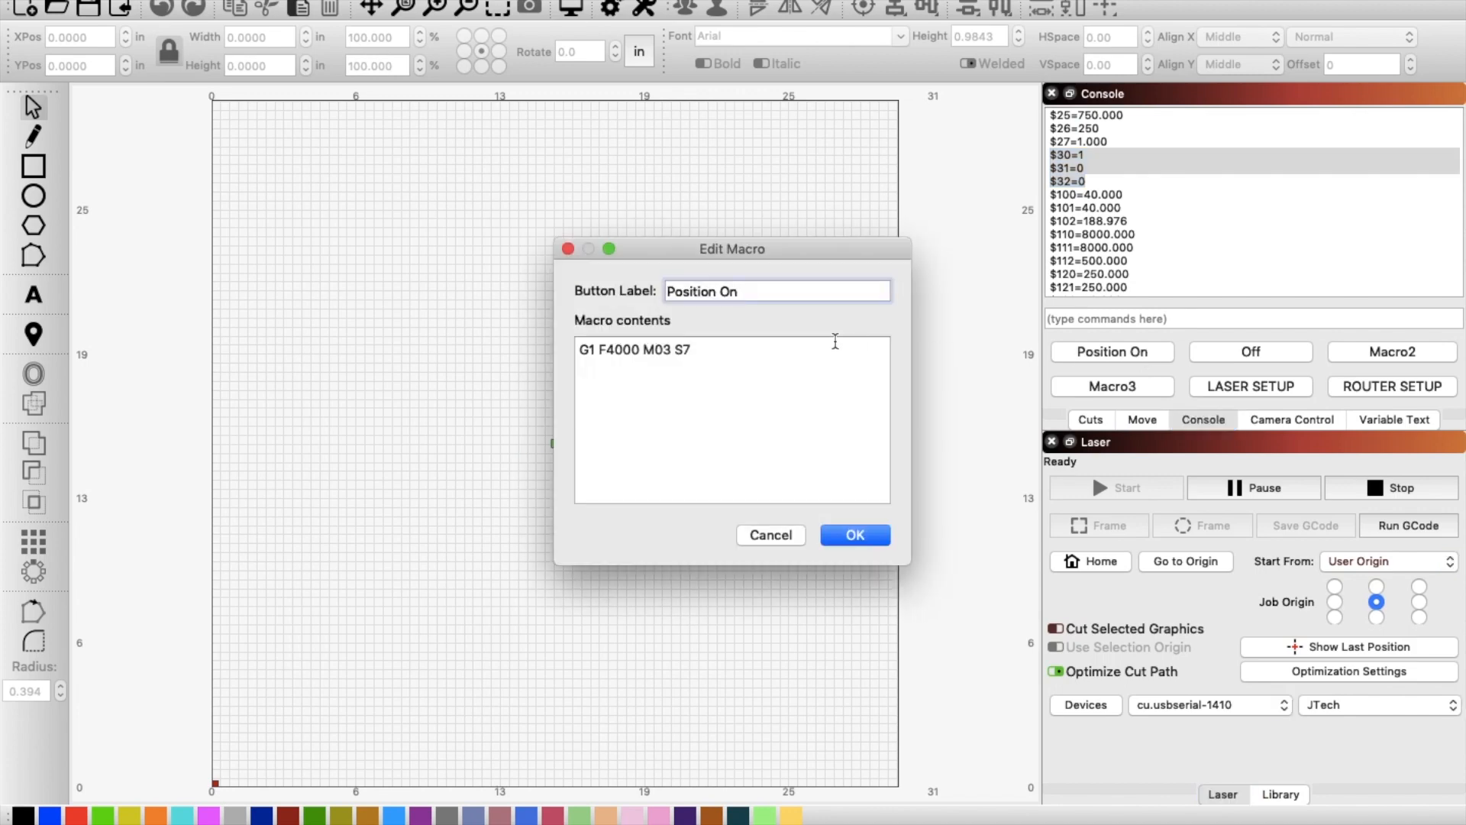
triple_click(633, 348)
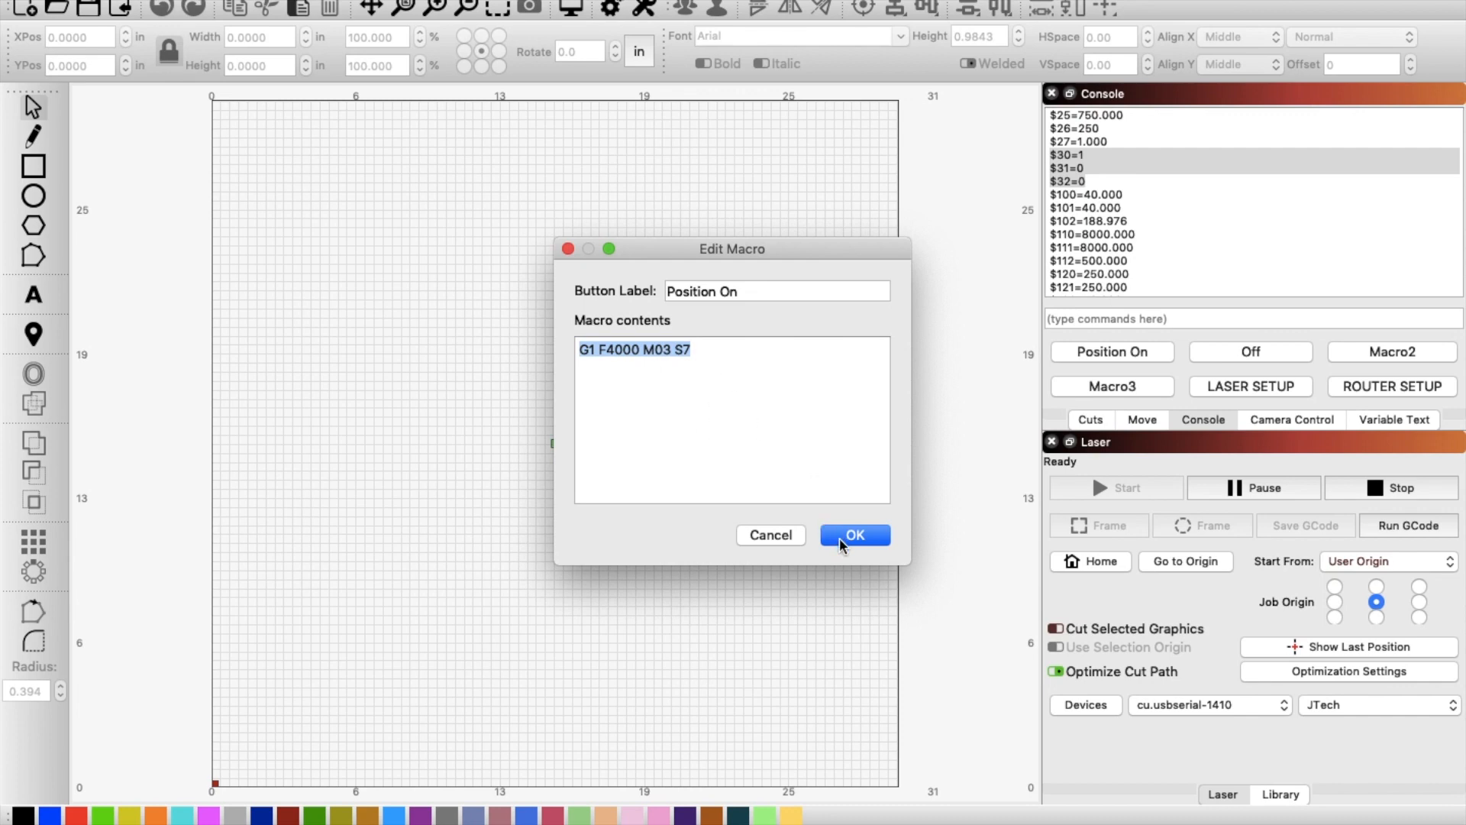
mouse_move(633, 366)
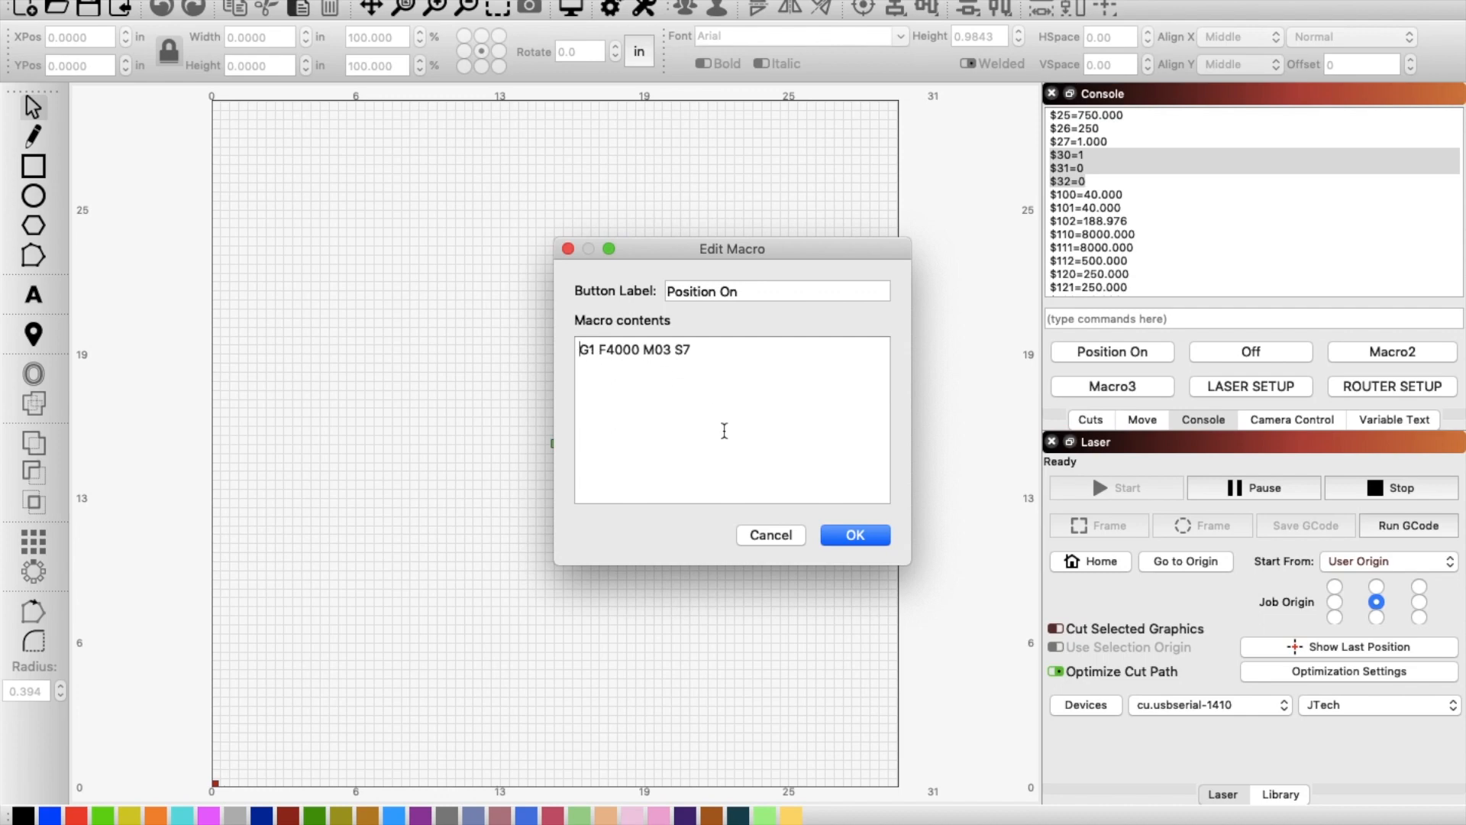
mouse_move(697, 366)
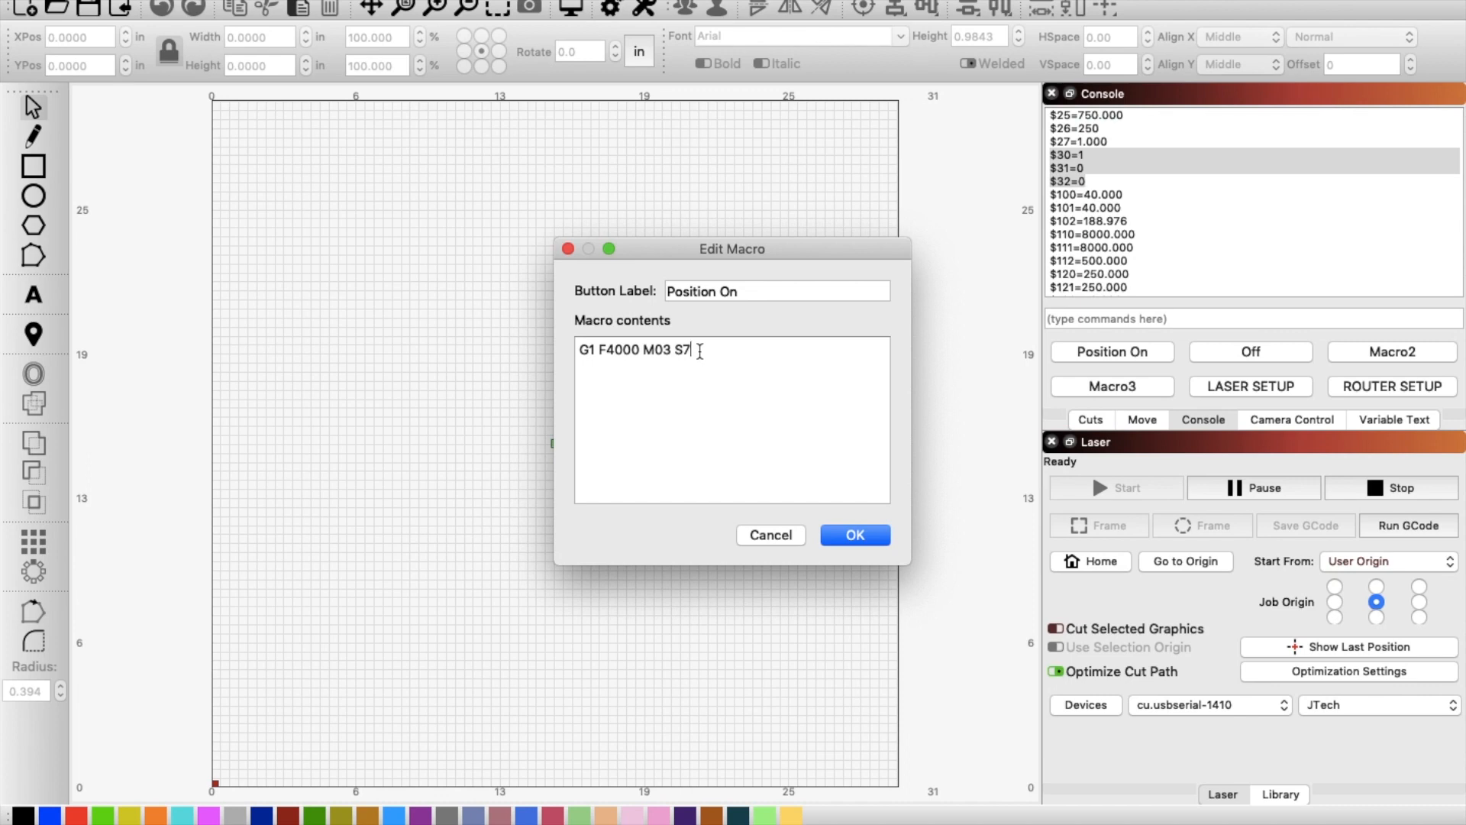
key(Backspace)
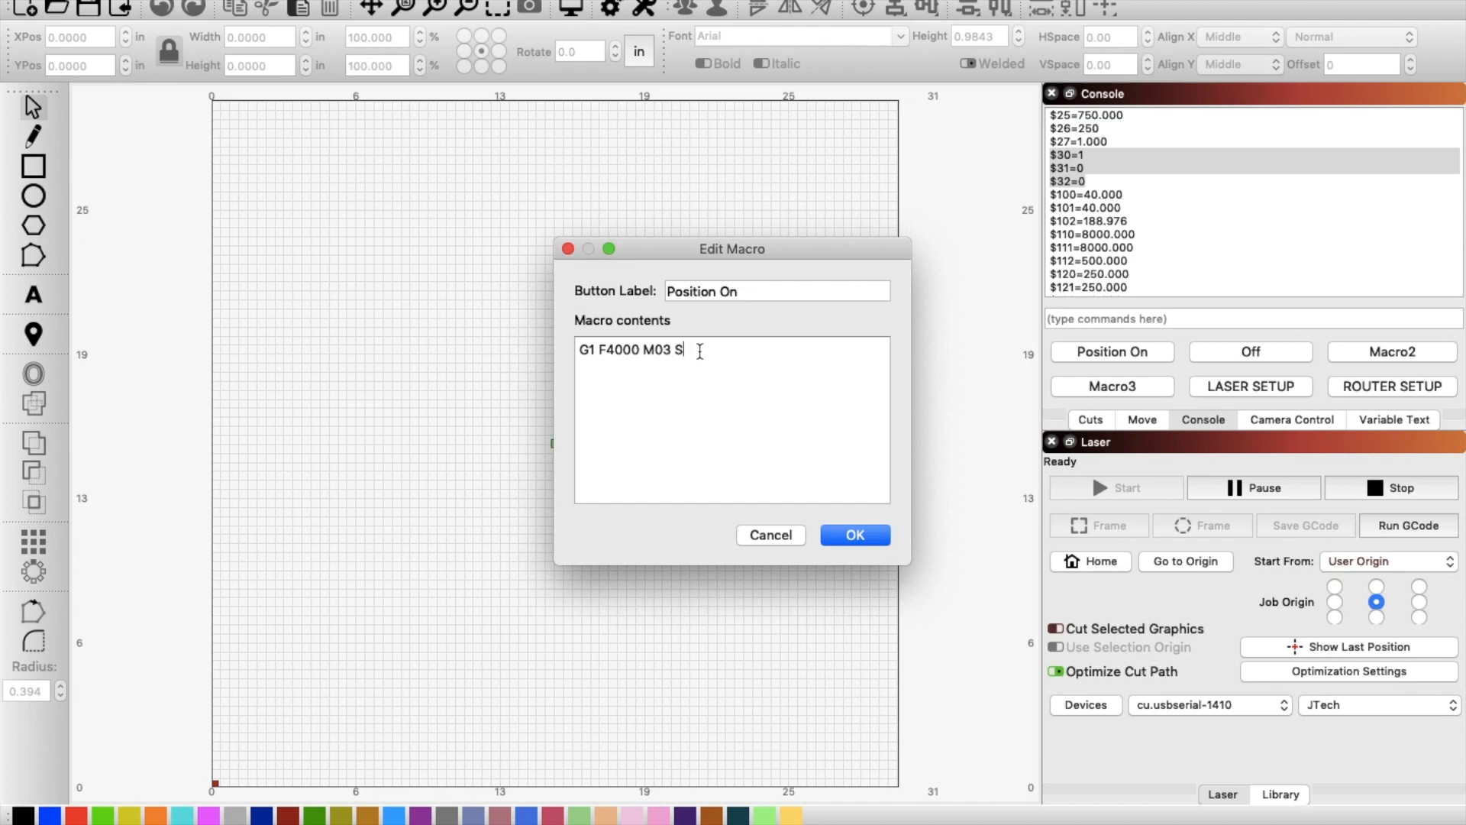
text(18)
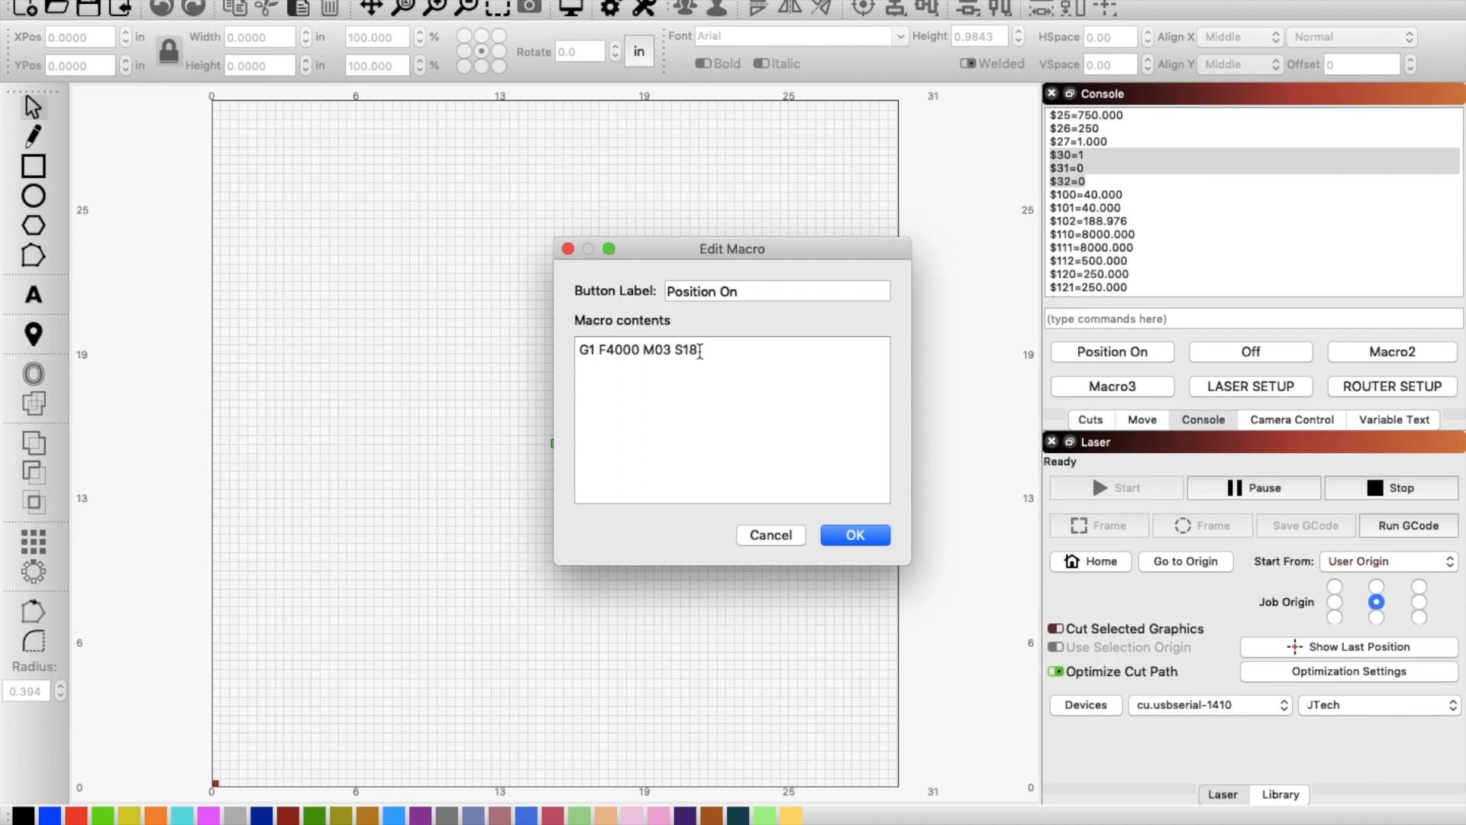
key(backspace)
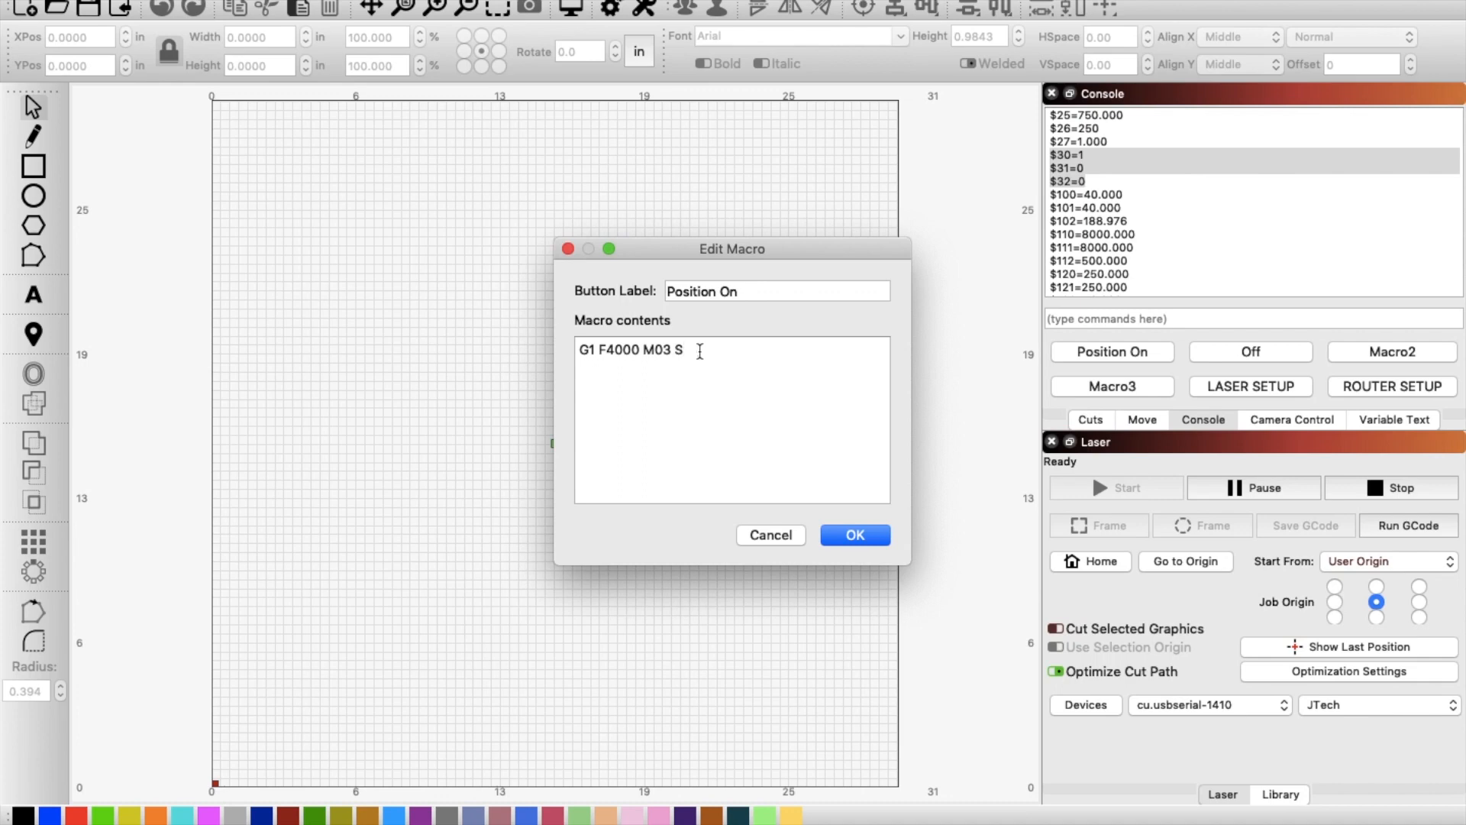
text(7)
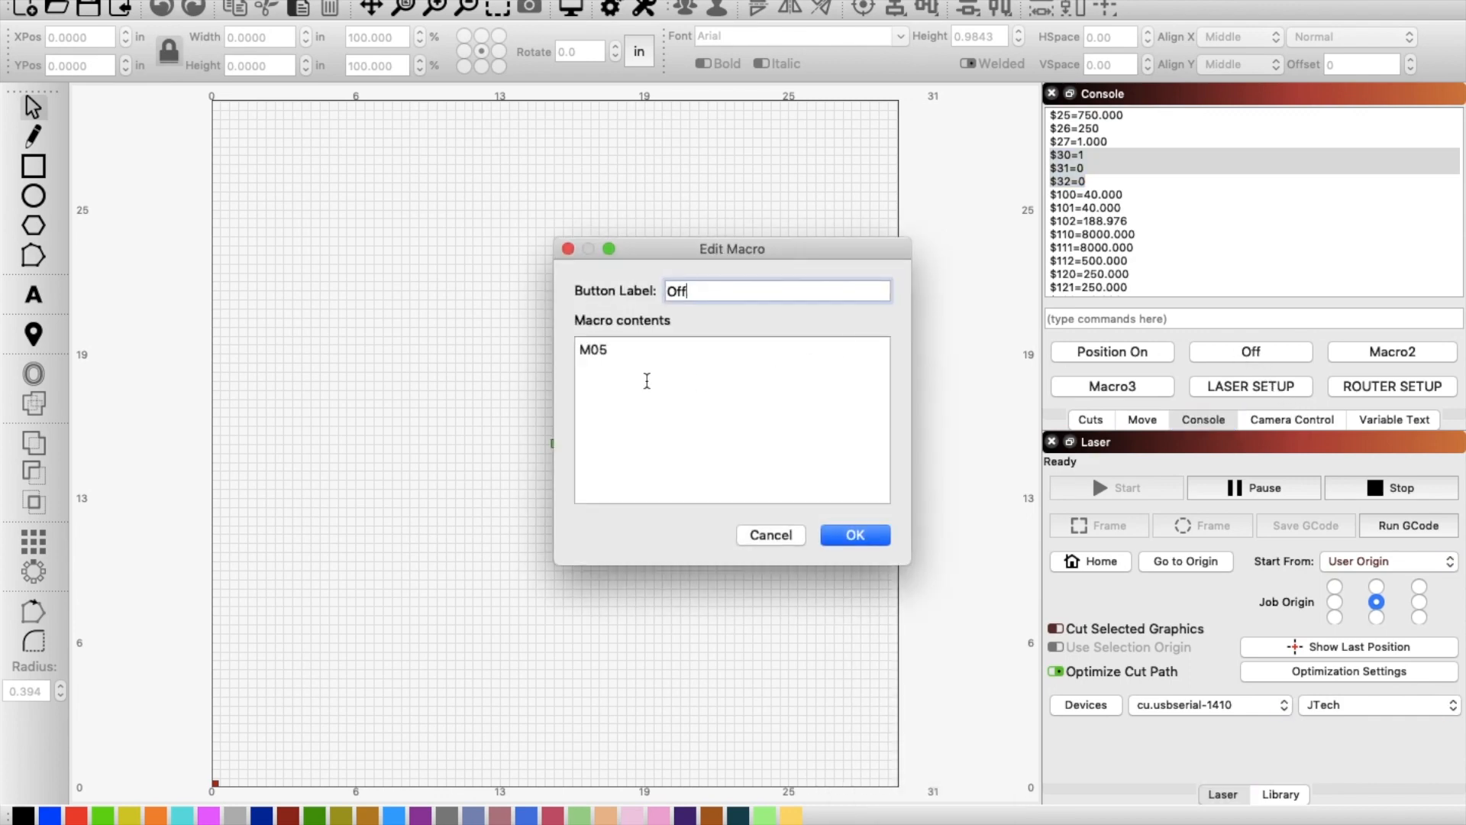
mouse_move(720, 394)
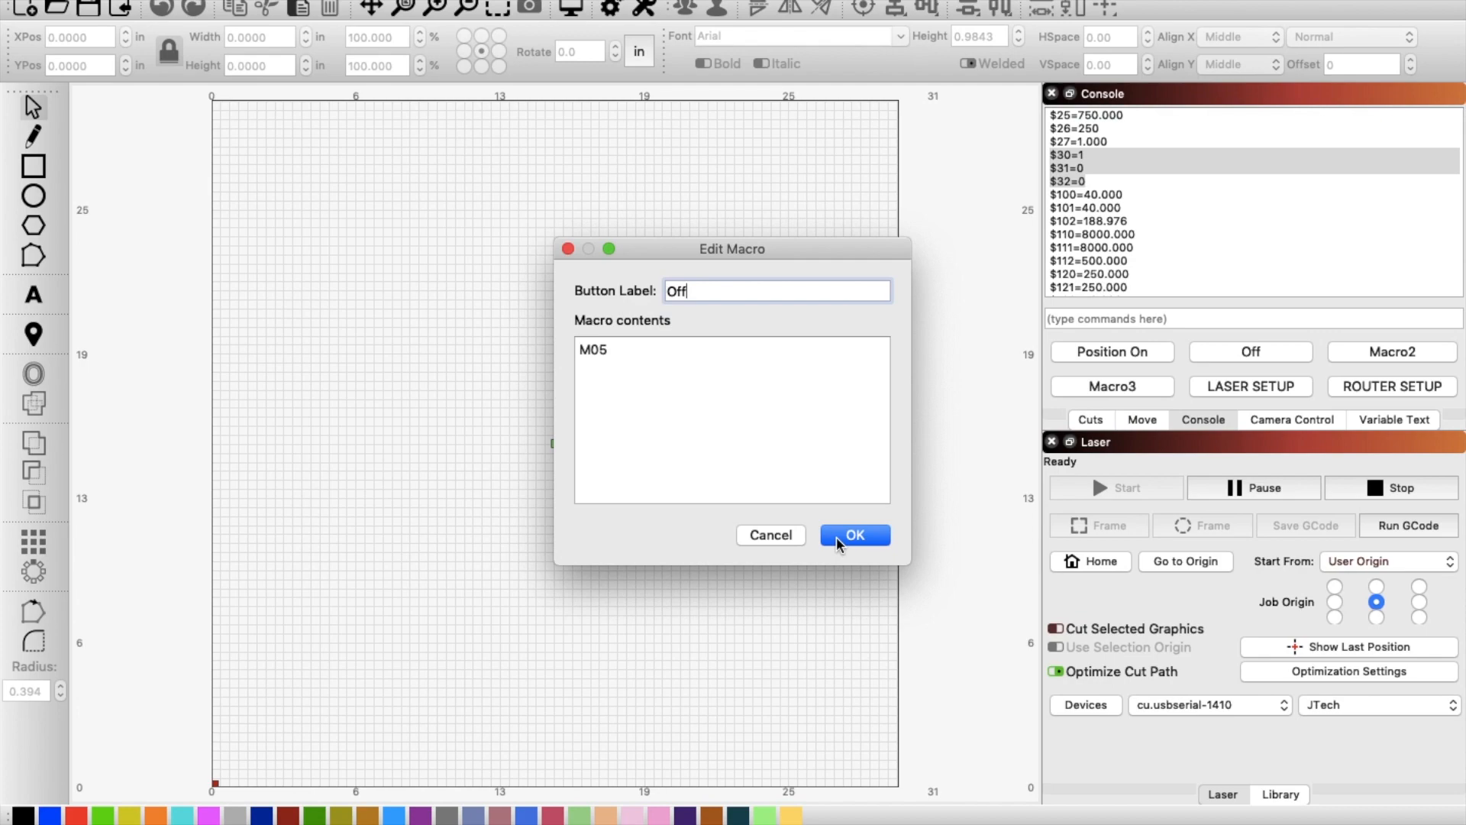
- Confirm the Off macro with its M05 command unchanged and close its editor
click(852, 535)
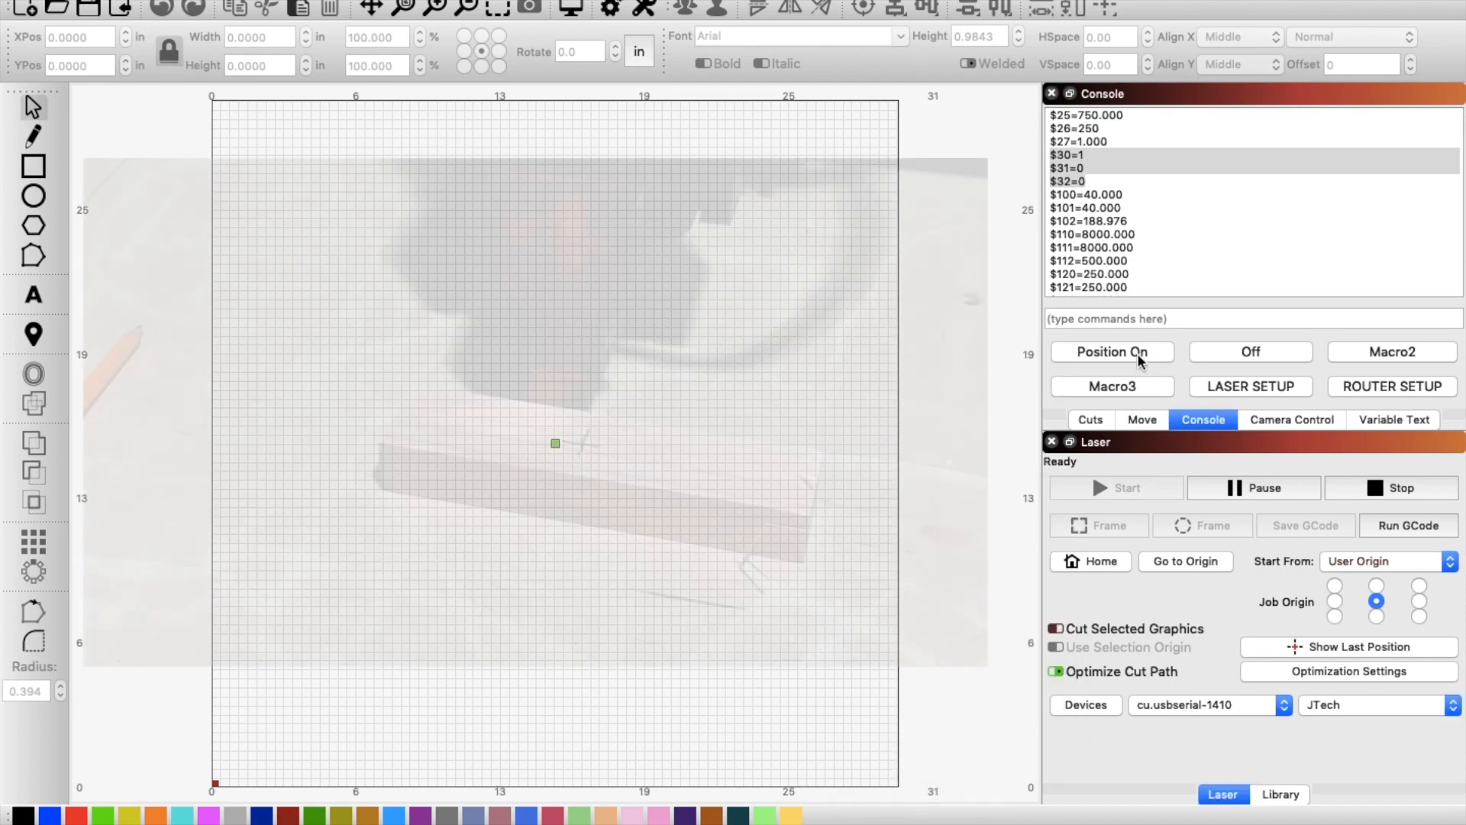
- Light the low-power positioning dot, align the wood's mark beneath it, then switch it off
click(1111, 351)
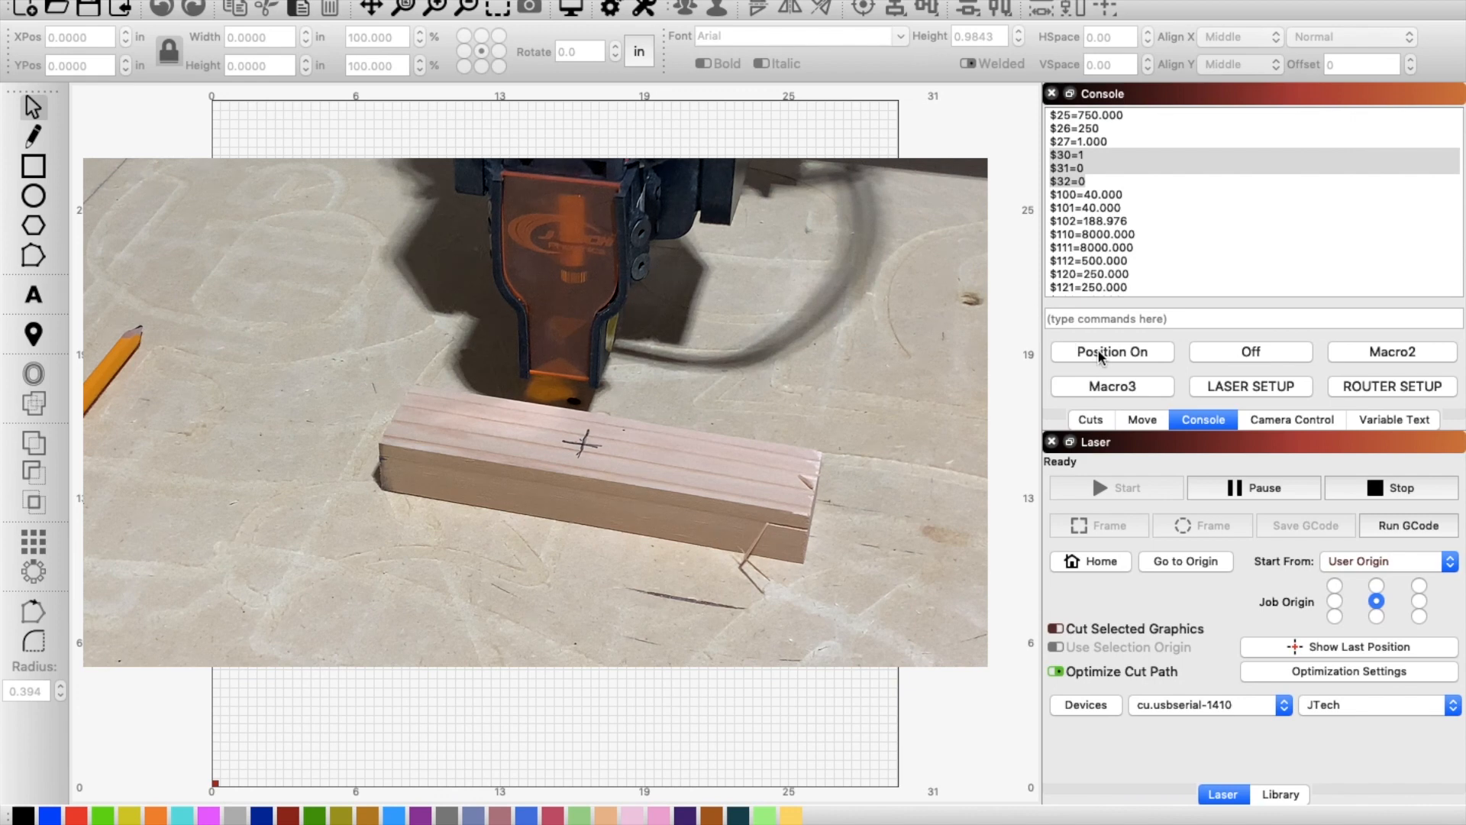
click(1111, 351)
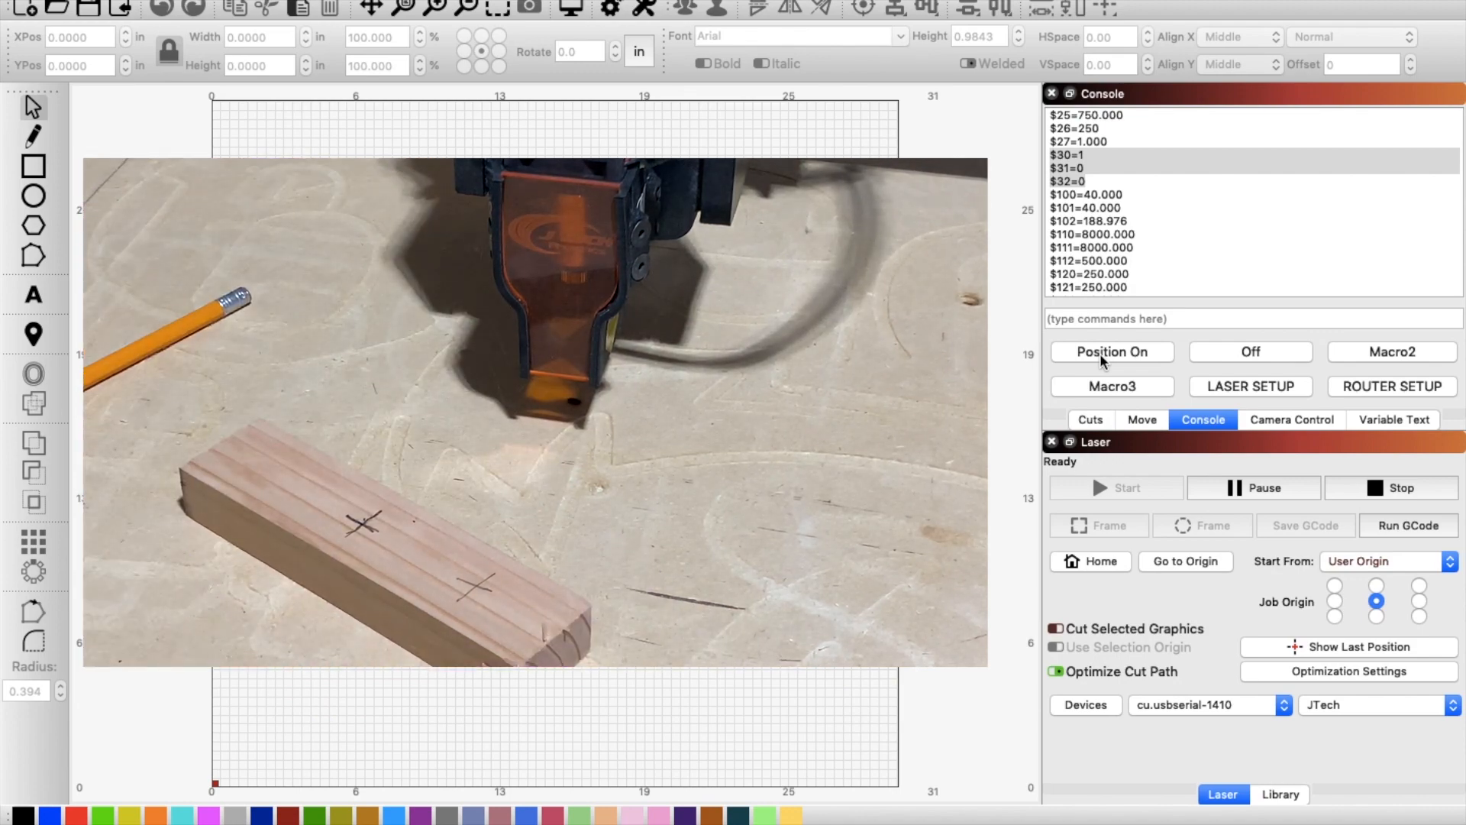
click(1111, 351)
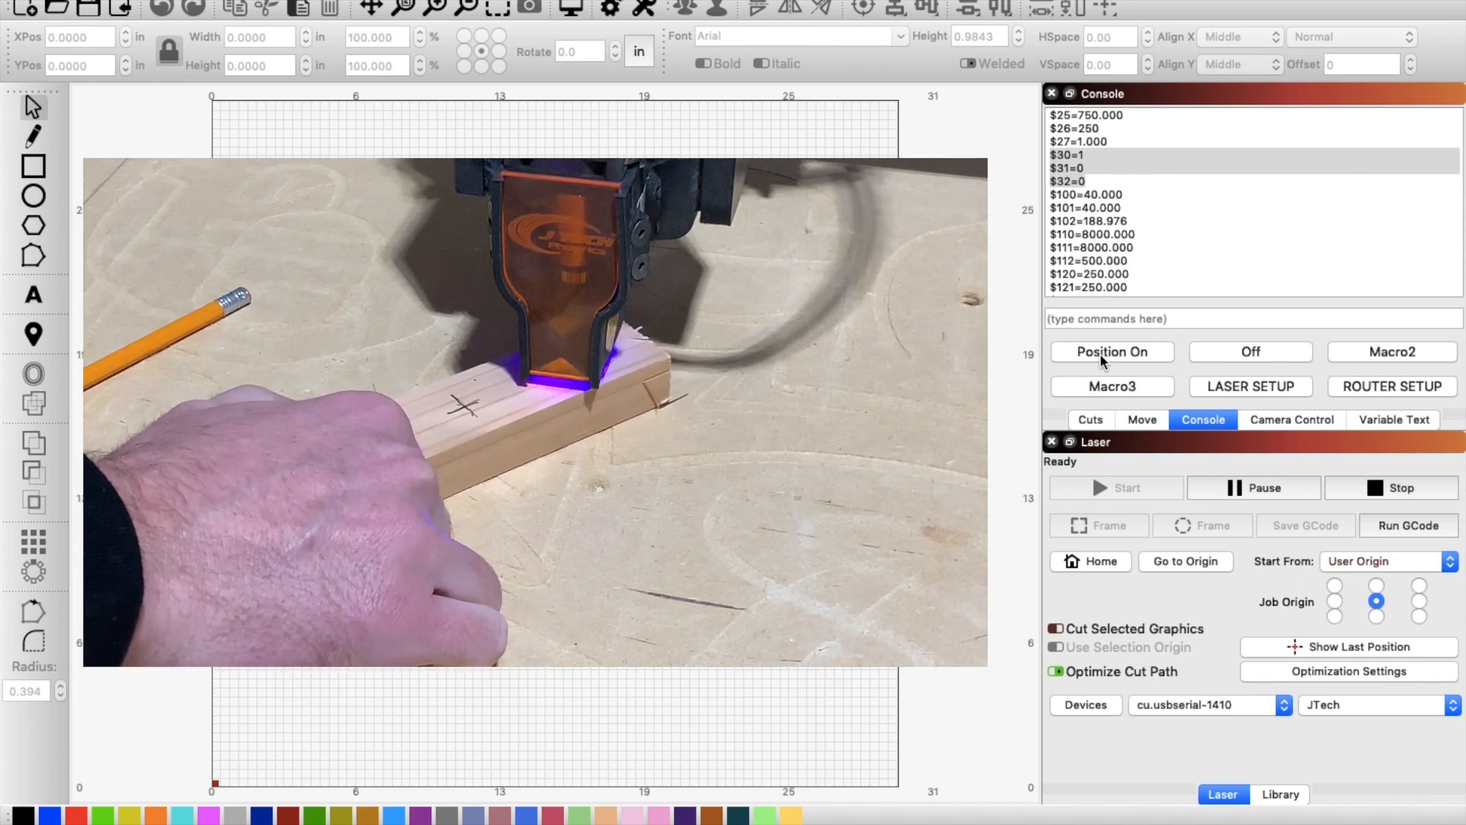
click(1251, 351)
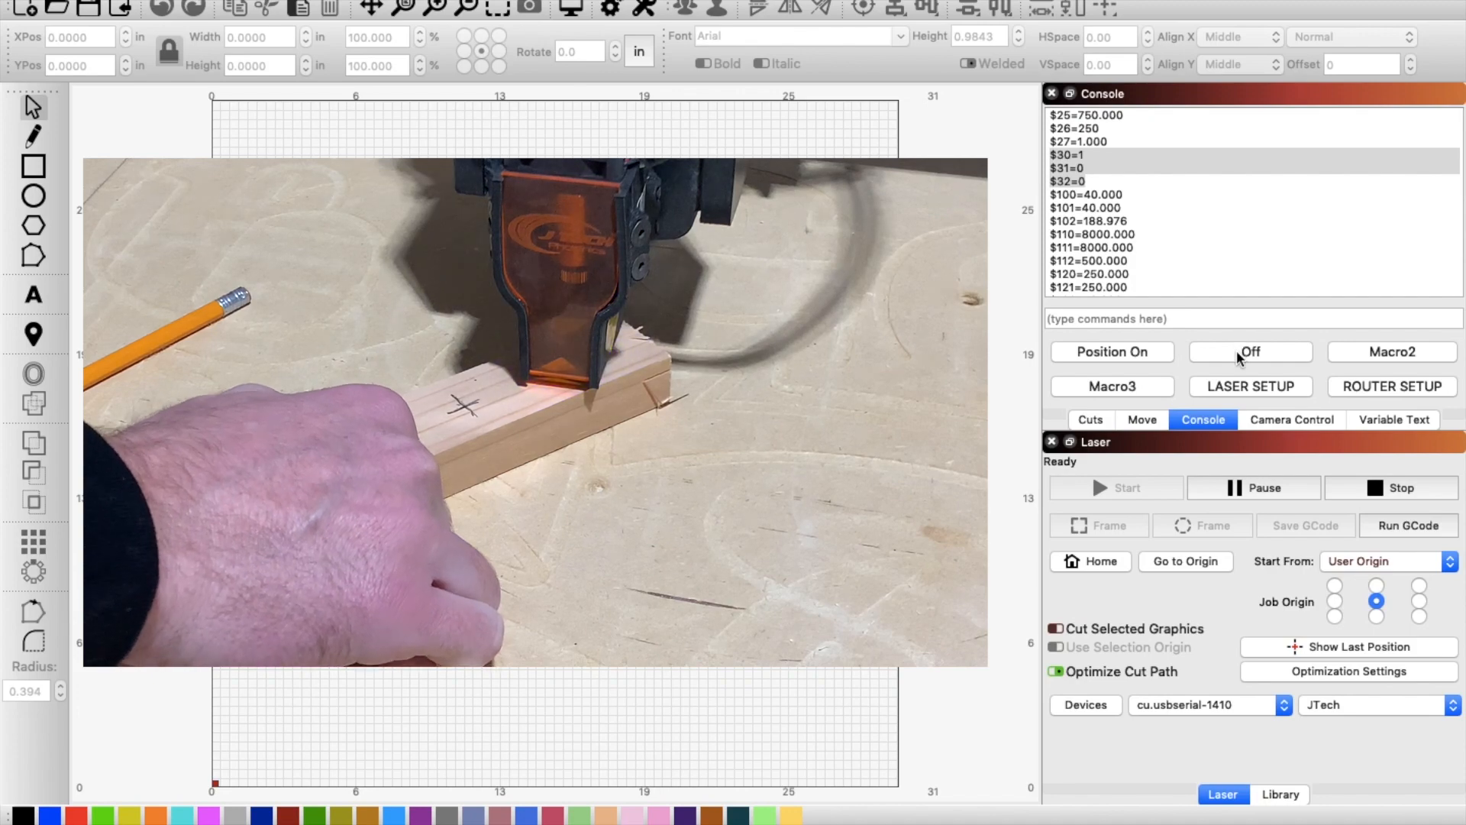